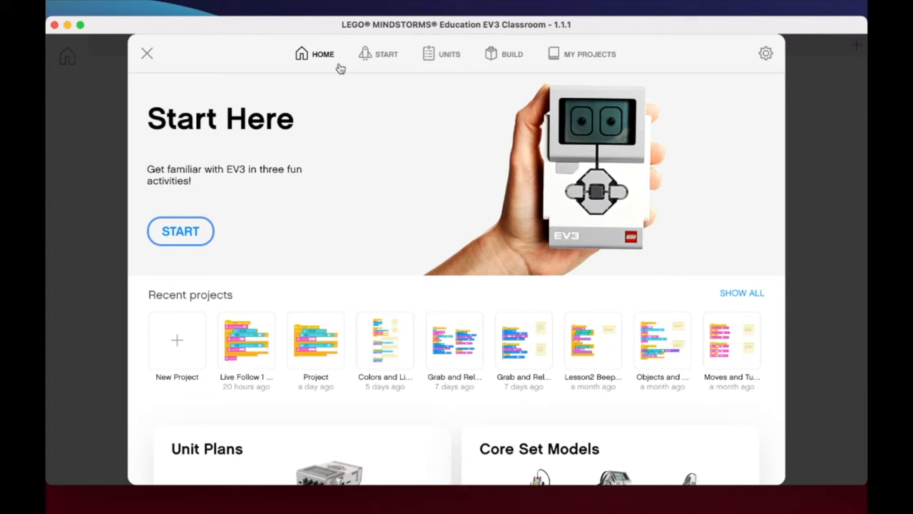
mouse_move(351, 217)
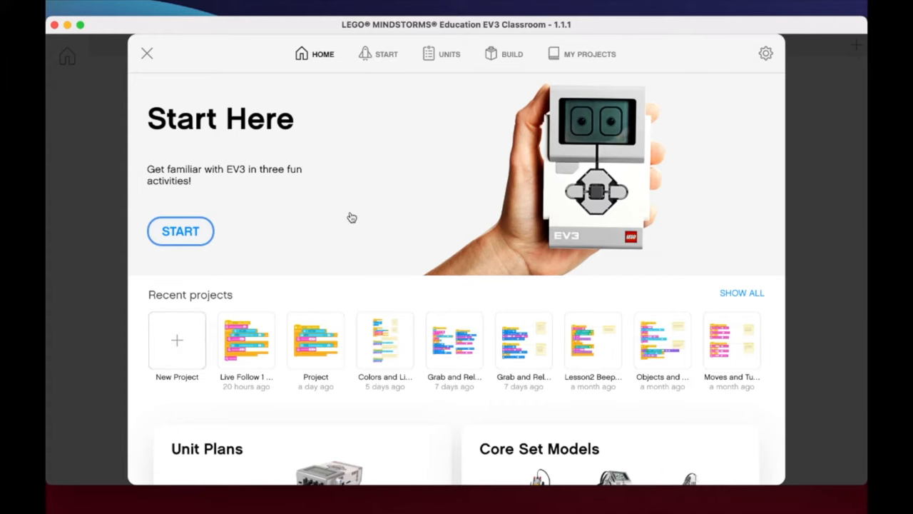
Create a new blank project (Project 3) from the Home screen's New Project option
left_click(180, 230)
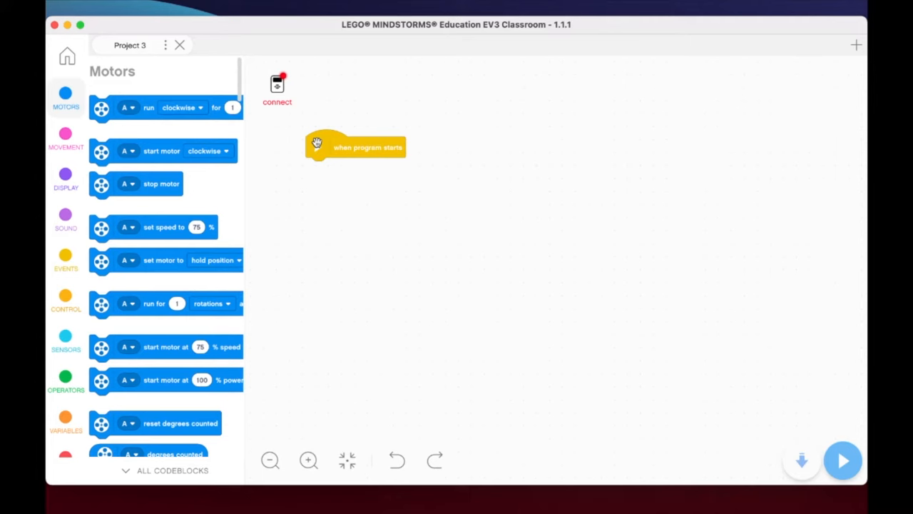
Nudge the 'when program starts' block on the canvas and show the empty My Blocks palette
left_click_drag(317, 147, 357, 112)
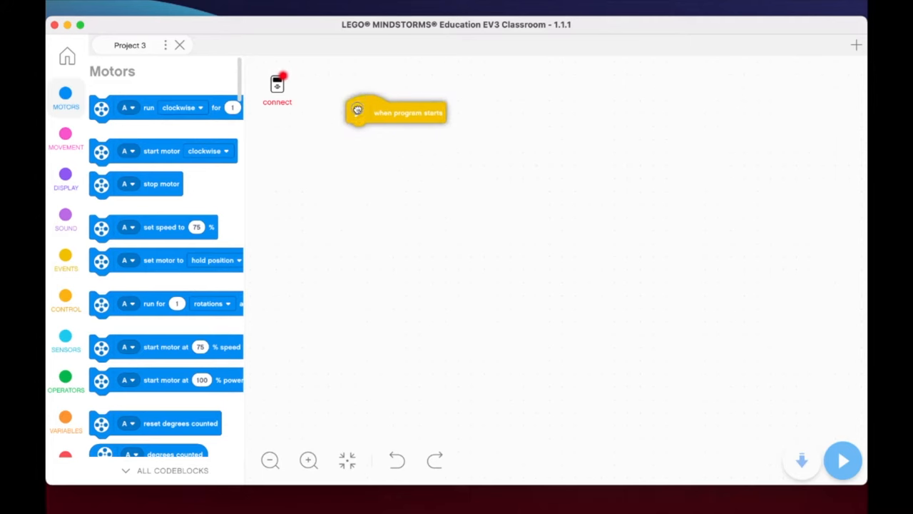
left_click_drag(357, 110, 355, 116)
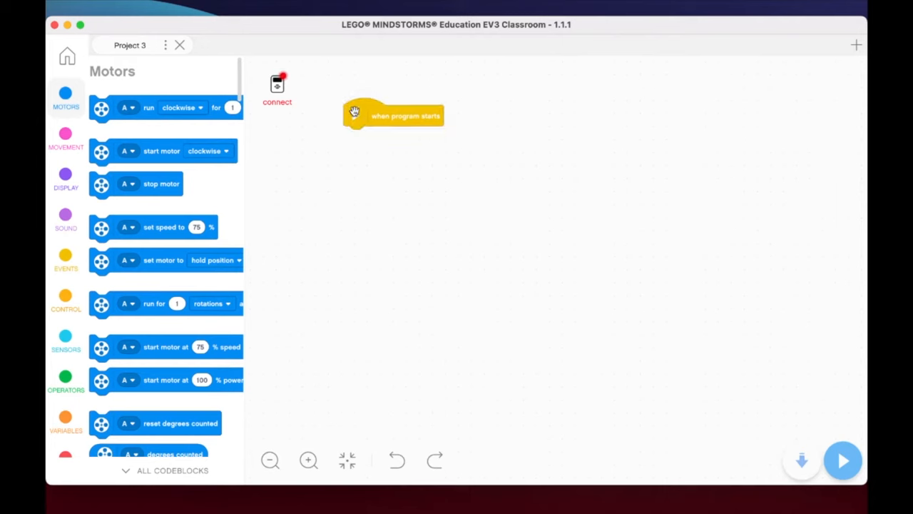
mouse_move(194, 124)
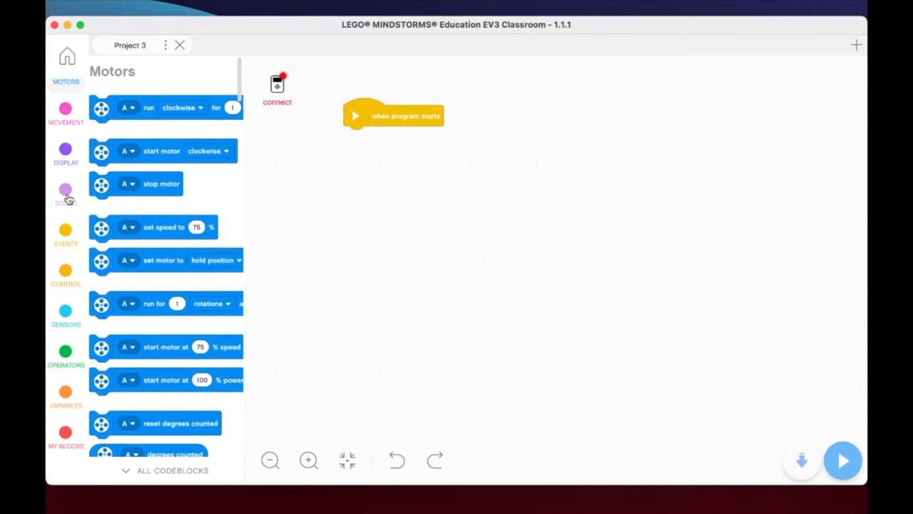
mouse_move(66, 398)
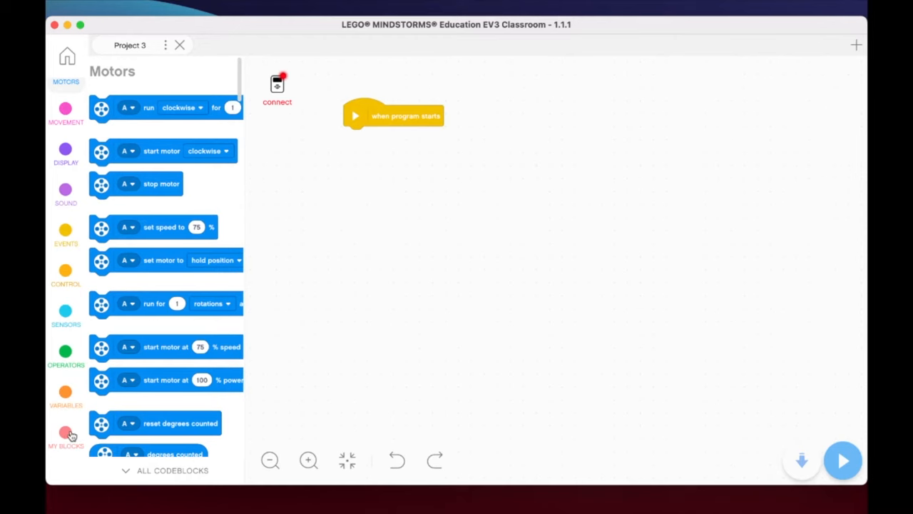
left_click(65, 435)
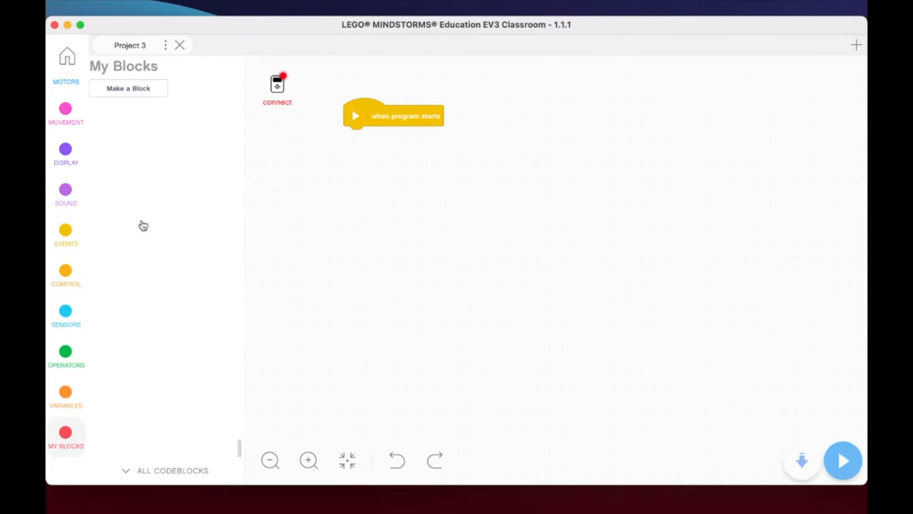
mouse_move(143, 225)
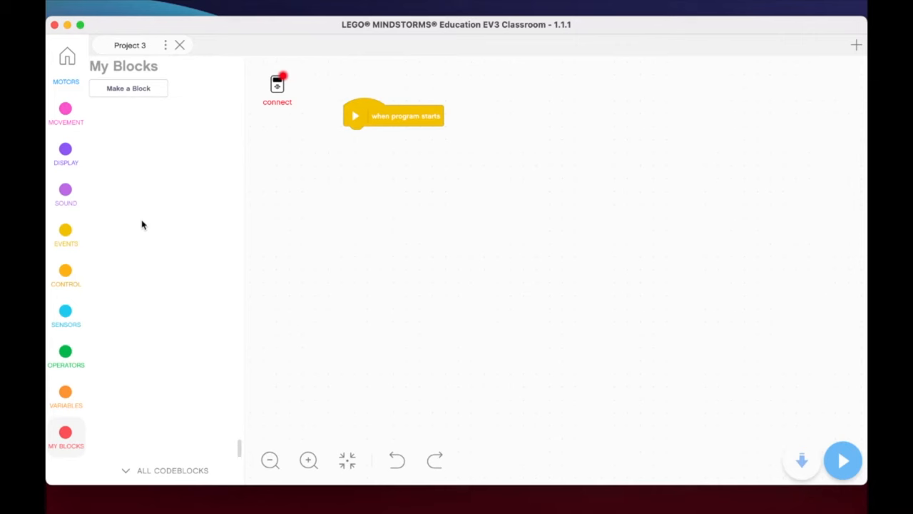
mouse_move(161, 154)
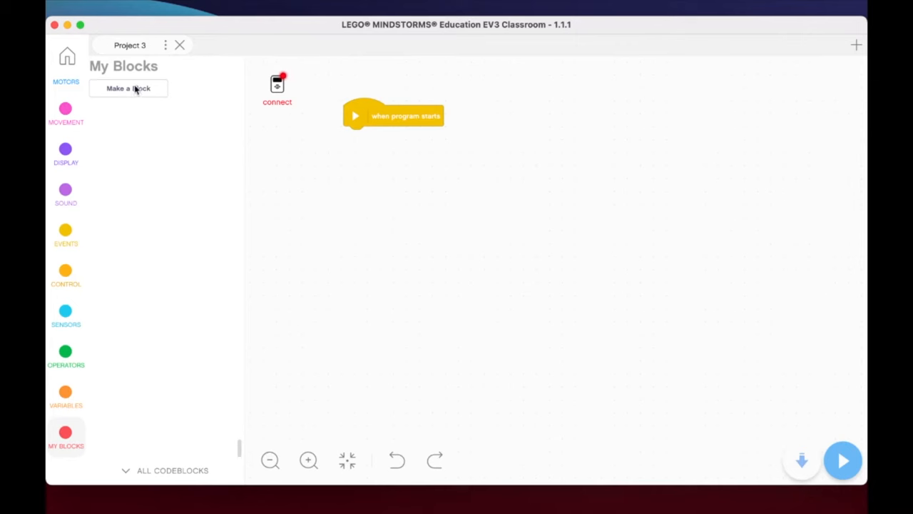
Make a new custom block named 'LF' and save it
left_click(129, 88)
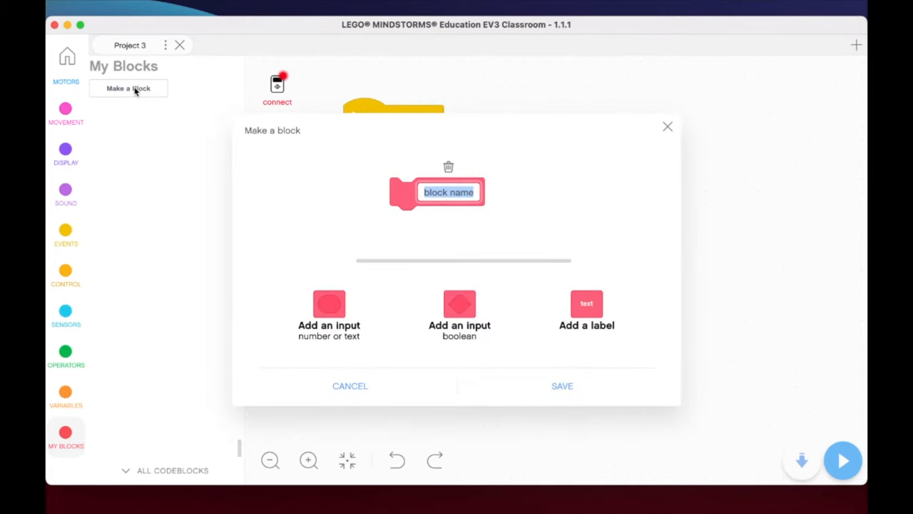
type("LF")
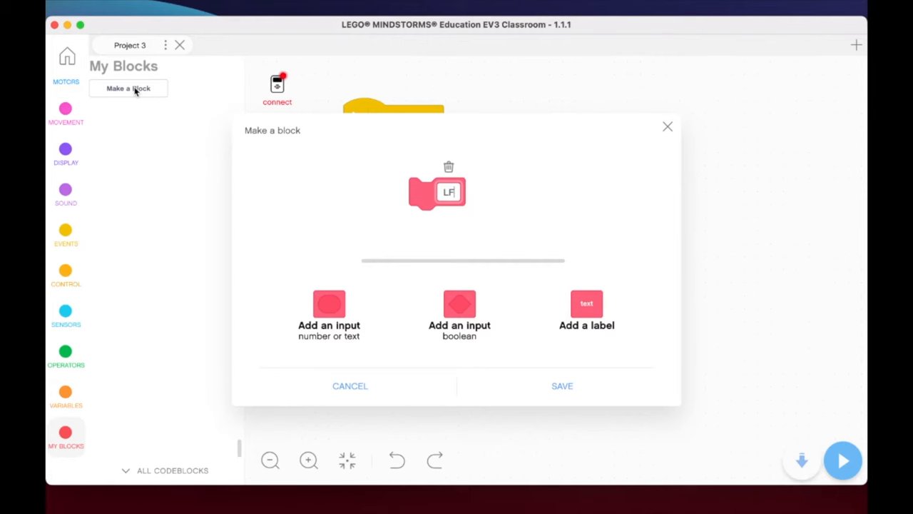
mouse_move(492, 359)
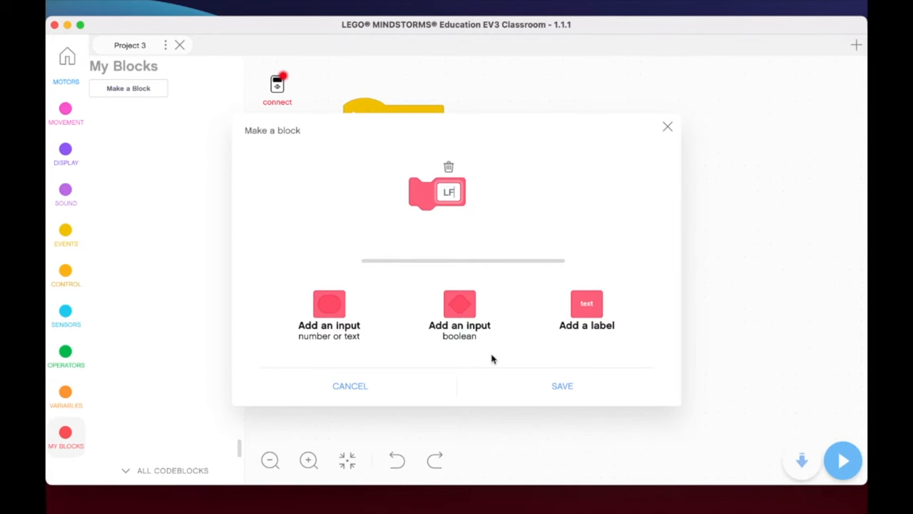
left_click(563, 385)
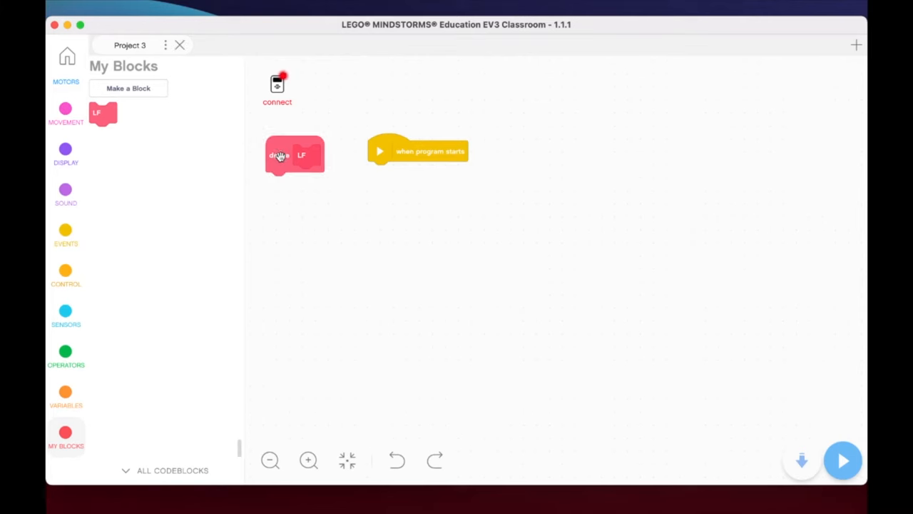
mouse_move(359, 179)
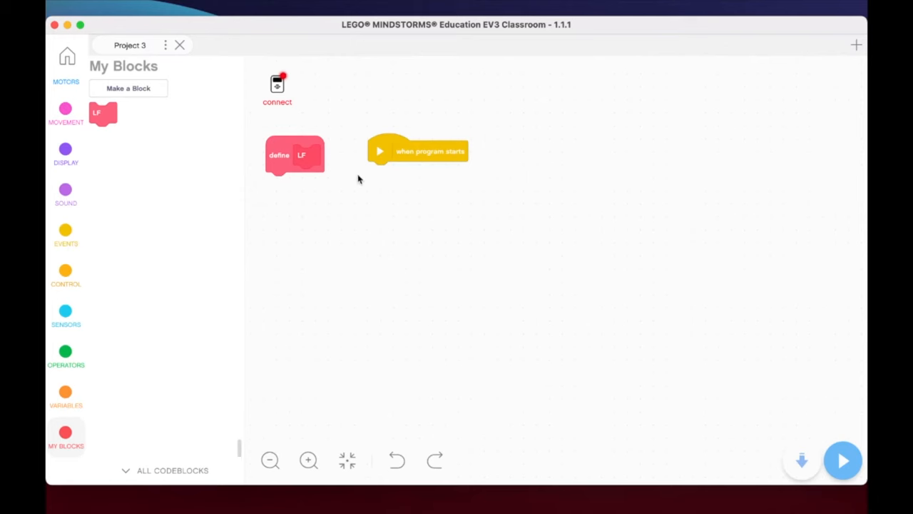
mouse_move(121, 88)
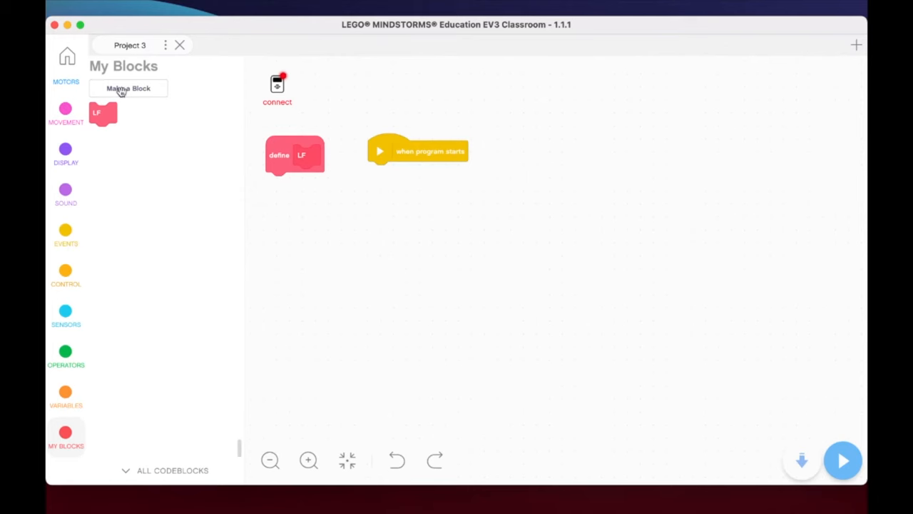
mouse_move(129, 156)
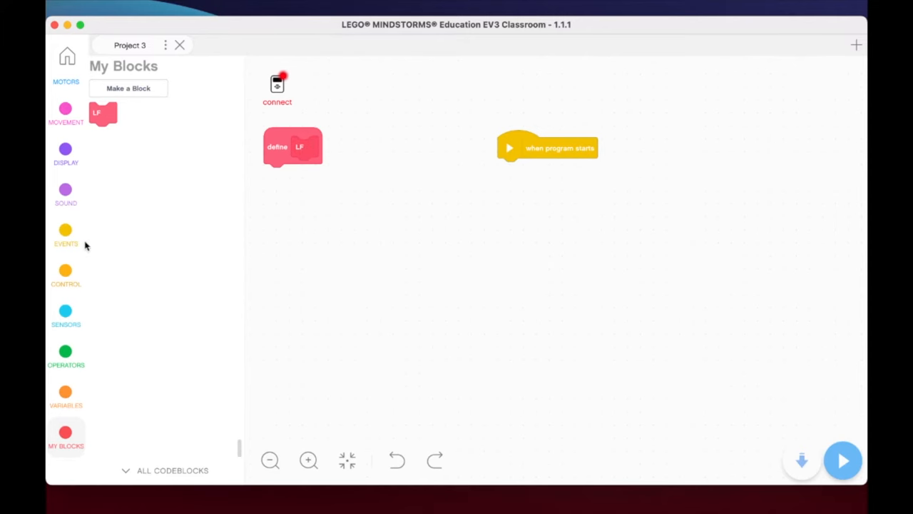
Attach a forever loop from Control beneath the define LF block
left_click(66, 310)
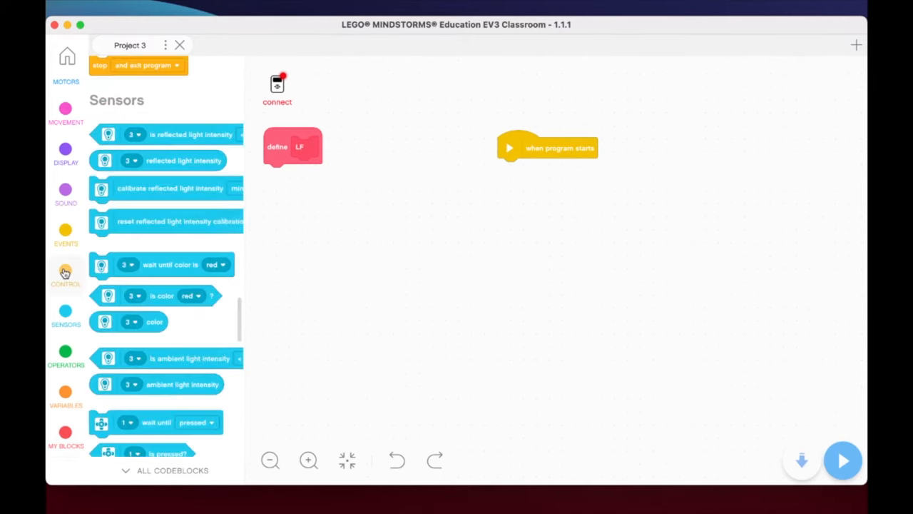
left_click(65, 273)
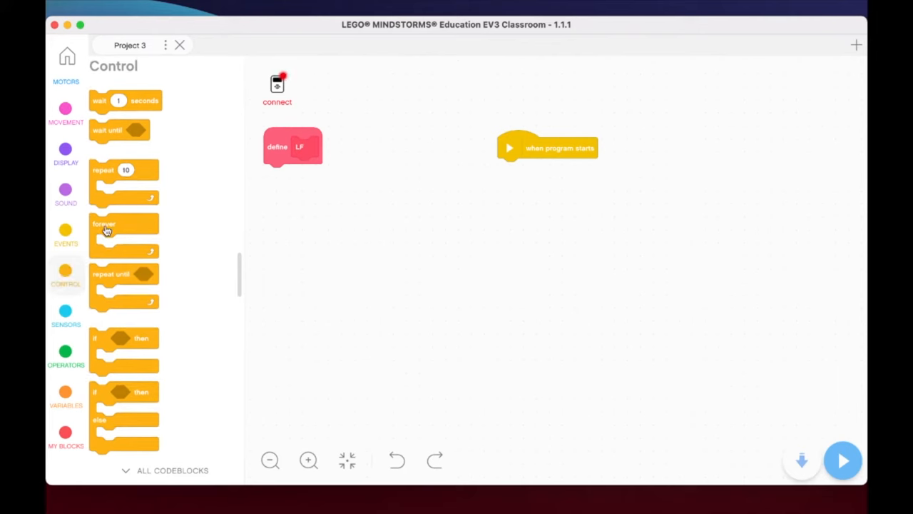
left_click_drag(105, 231, 300, 193)
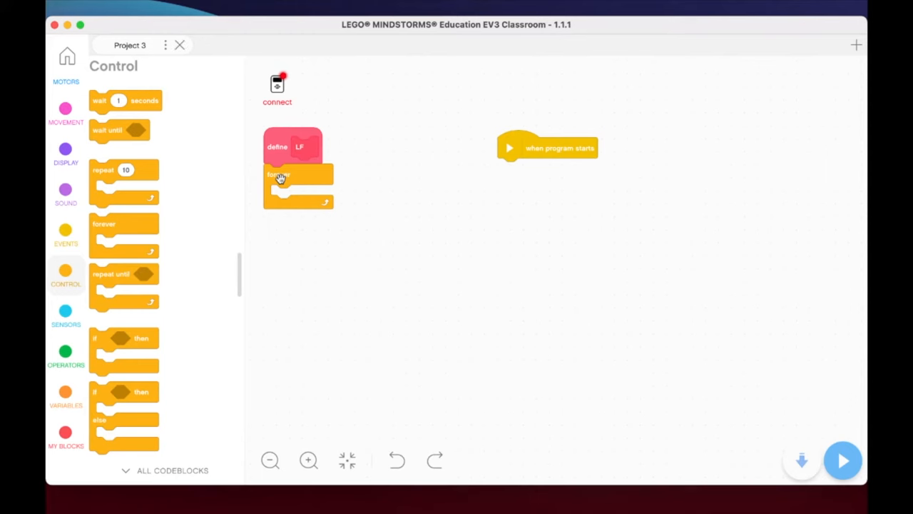
left_click(65, 232)
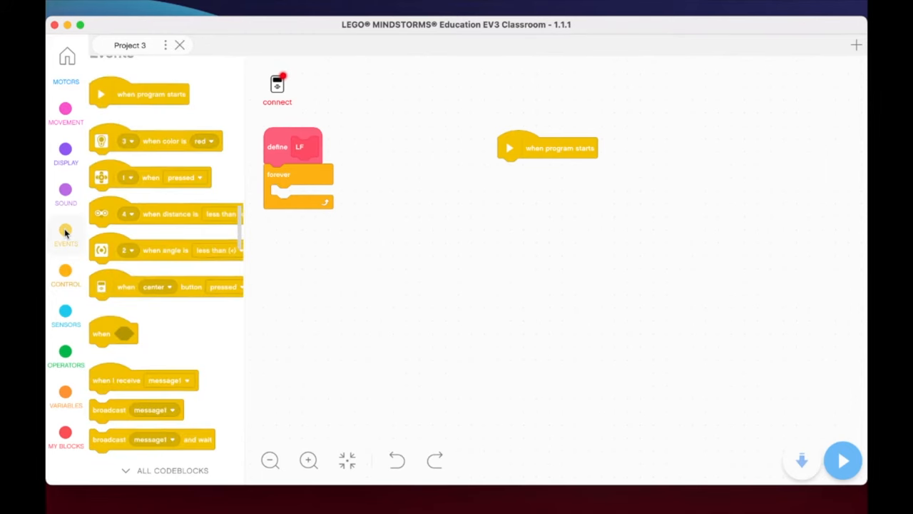
left_click(66, 275)
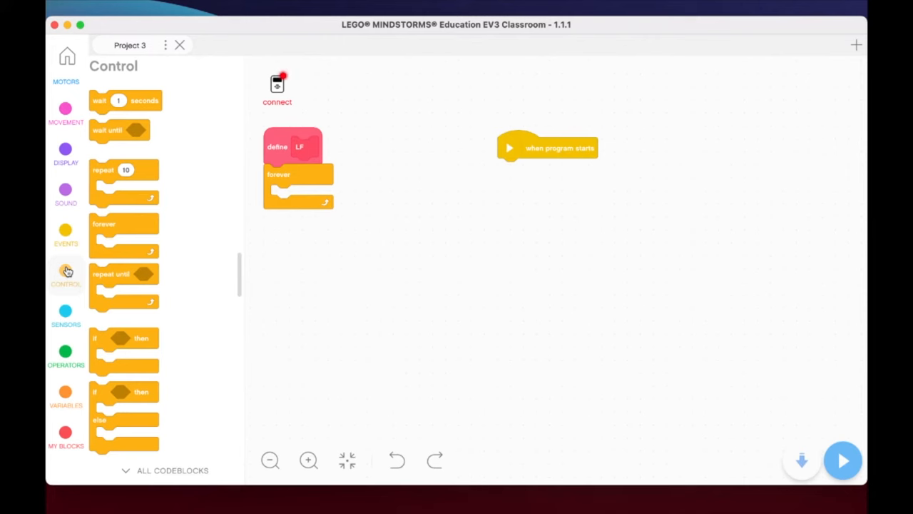
mouse_move(90, 398)
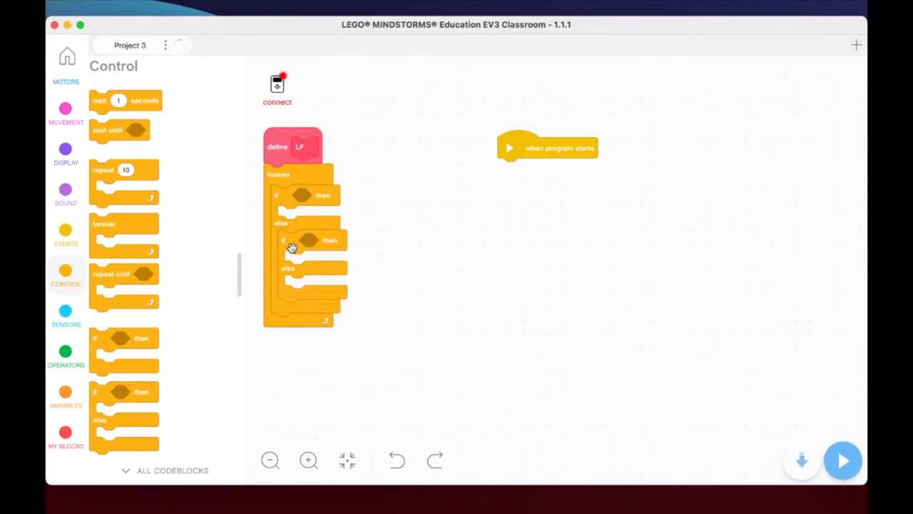
mouse_move(335, 196)
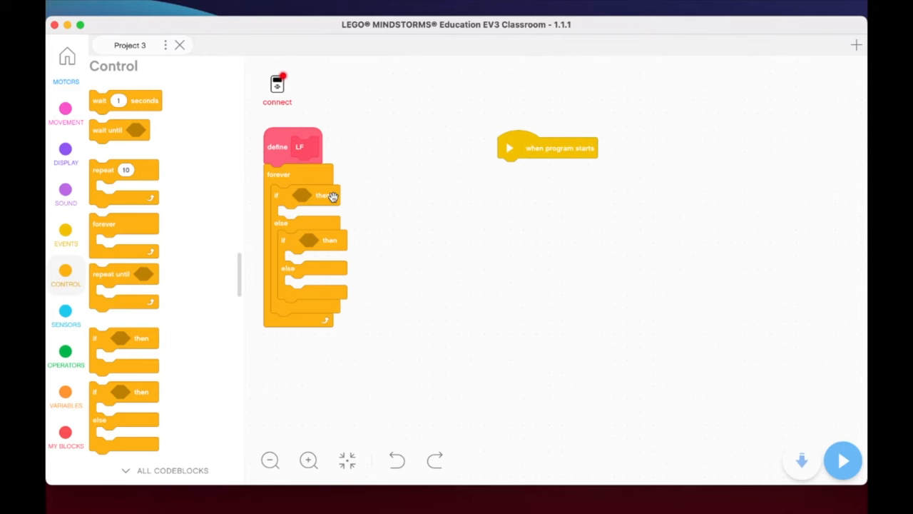
mouse_move(232, 105)
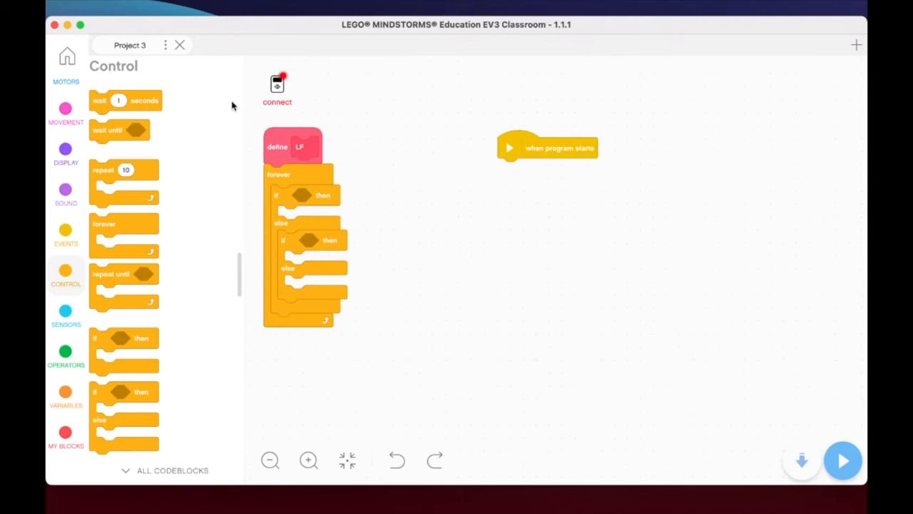
mouse_move(311, 199)
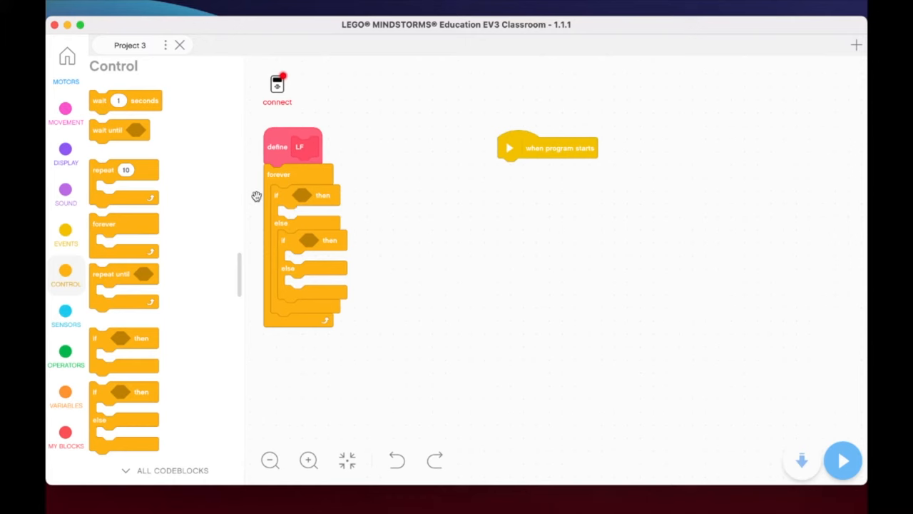
Put a reflected light intensity test in the first if, with threshold 7%
left_click(65, 312)
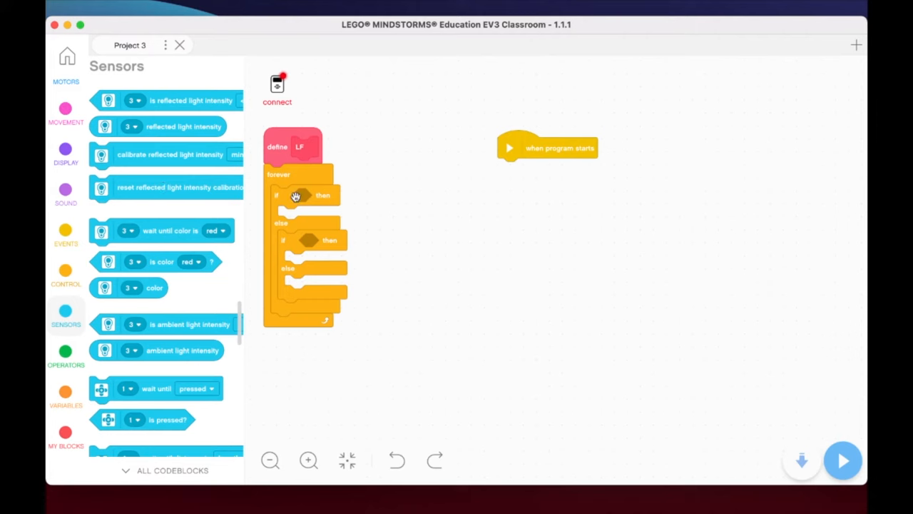
mouse_move(277, 186)
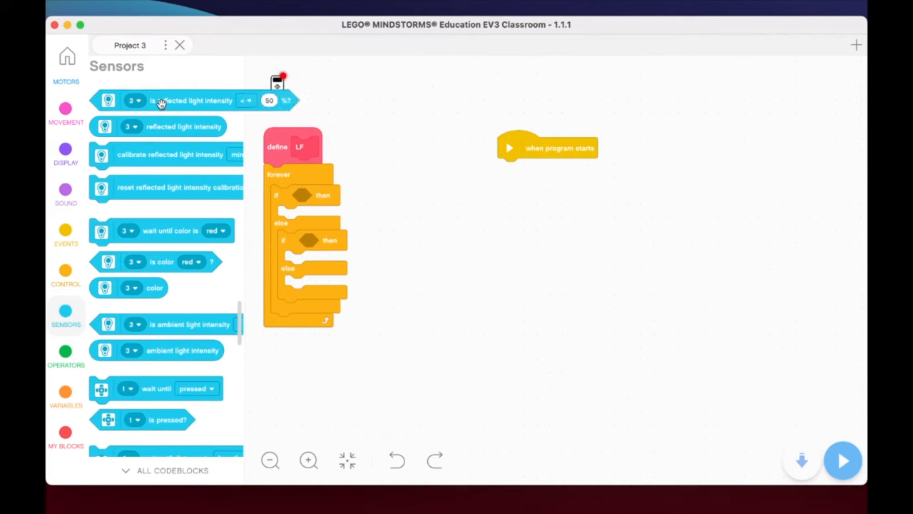
left_click_drag(191, 100, 393, 199)
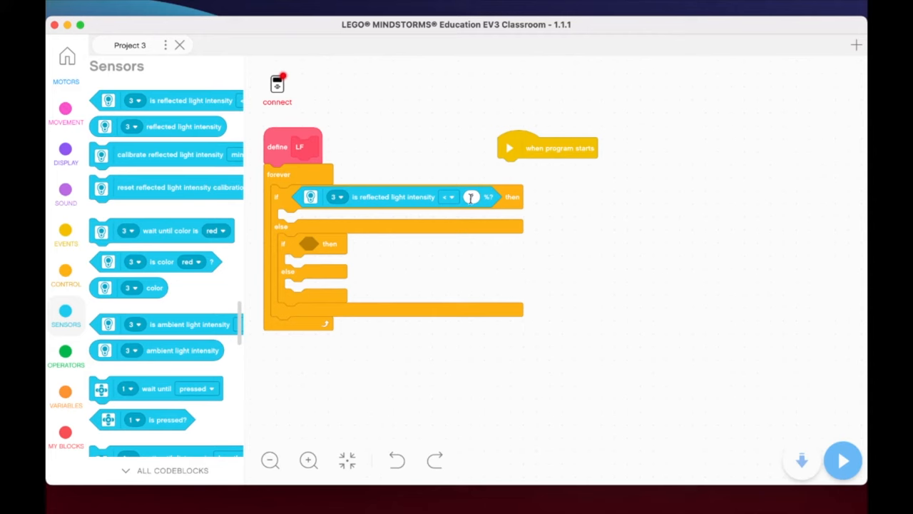
type("7")
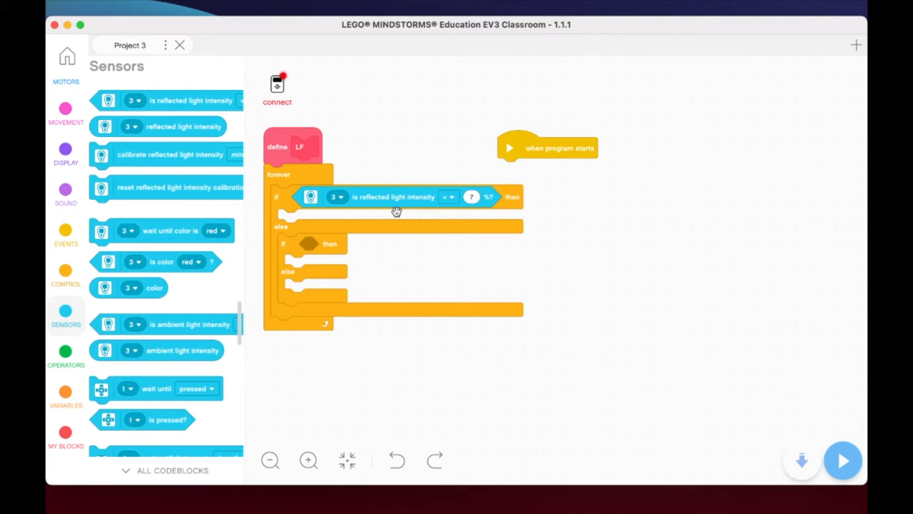
mouse_move(329, 205)
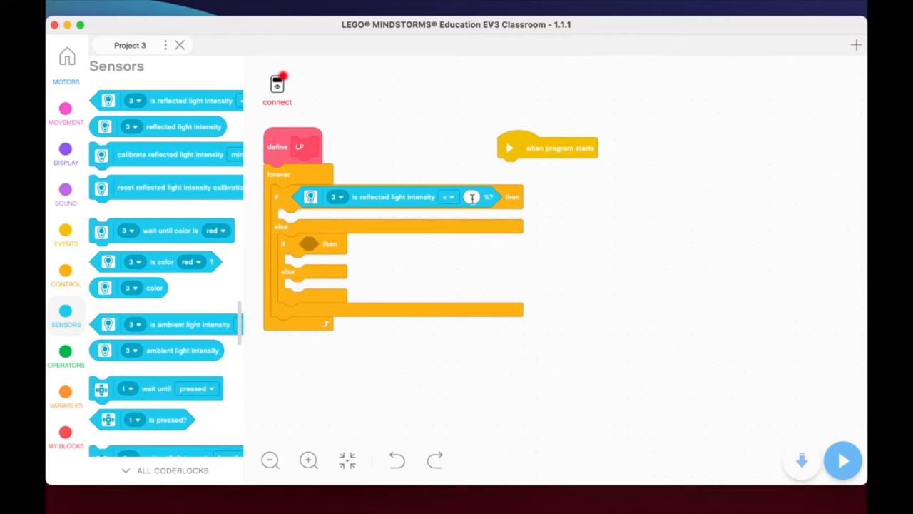
type("7")
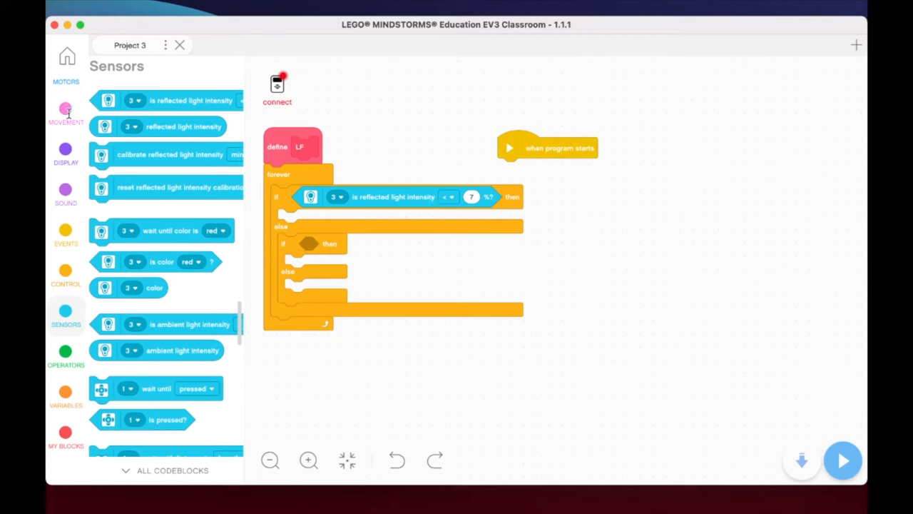
Add a start moving block in the first if branch at 15% and 30% speed
left_click(65, 111)
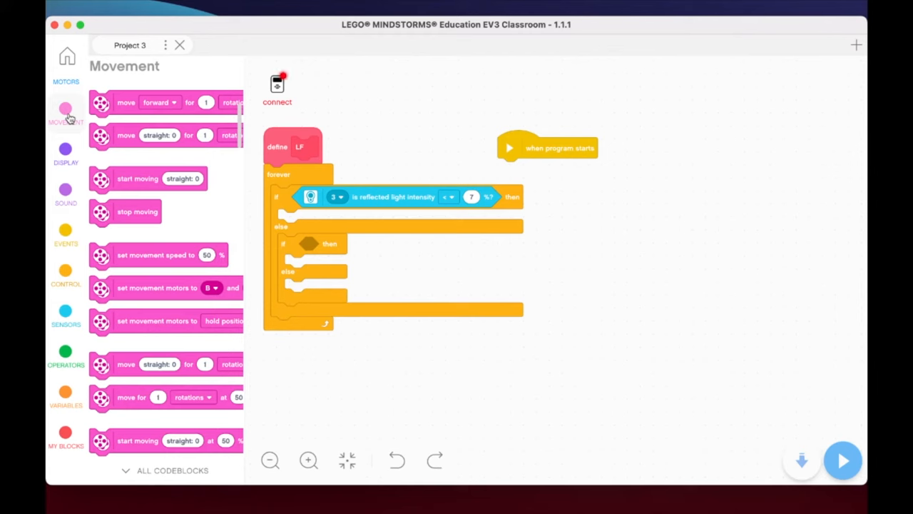
mouse_move(112, 165)
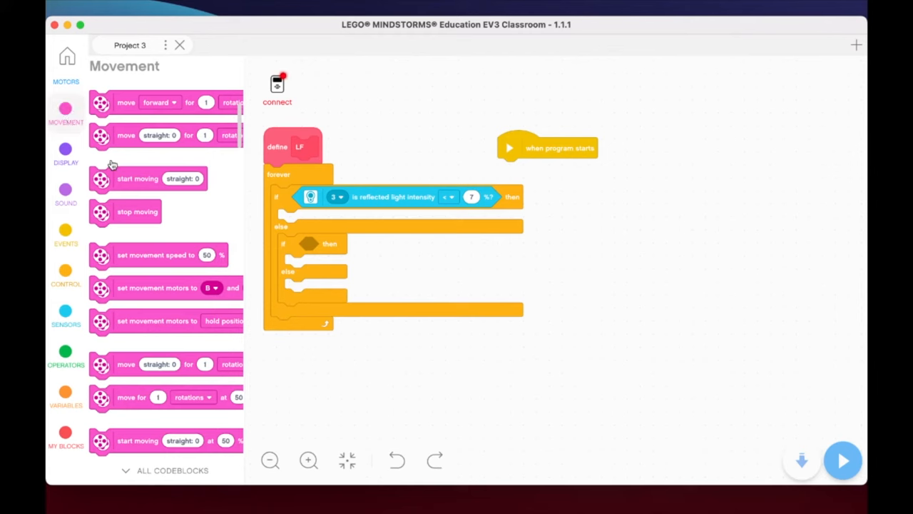
mouse_move(150, 252)
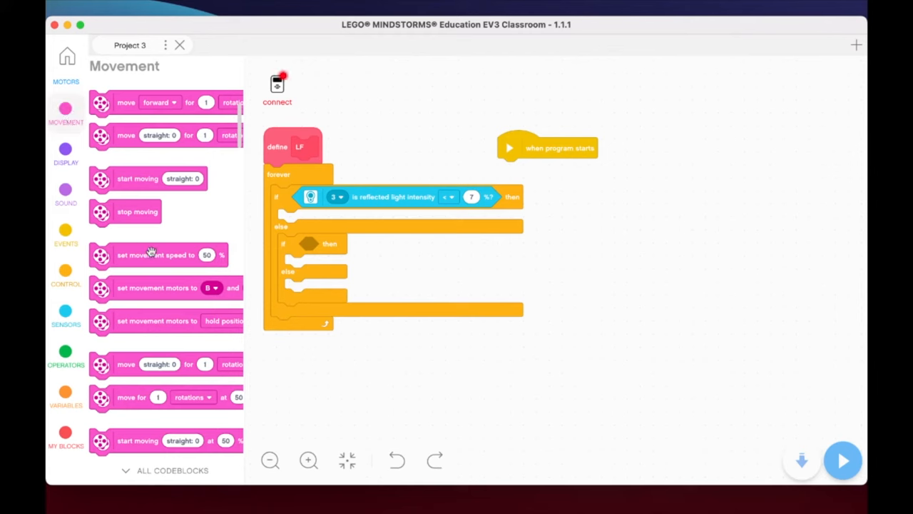
scroll("down", 3)
type("15")
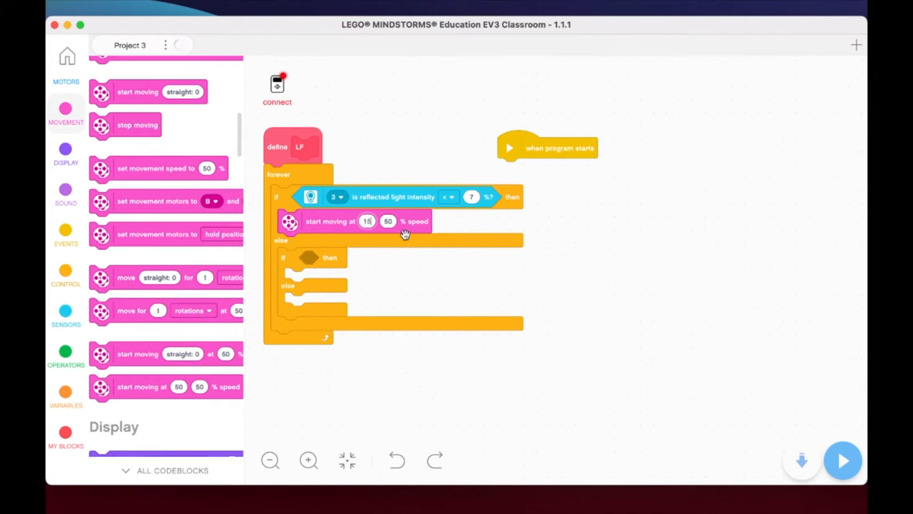
left_click(388, 220)
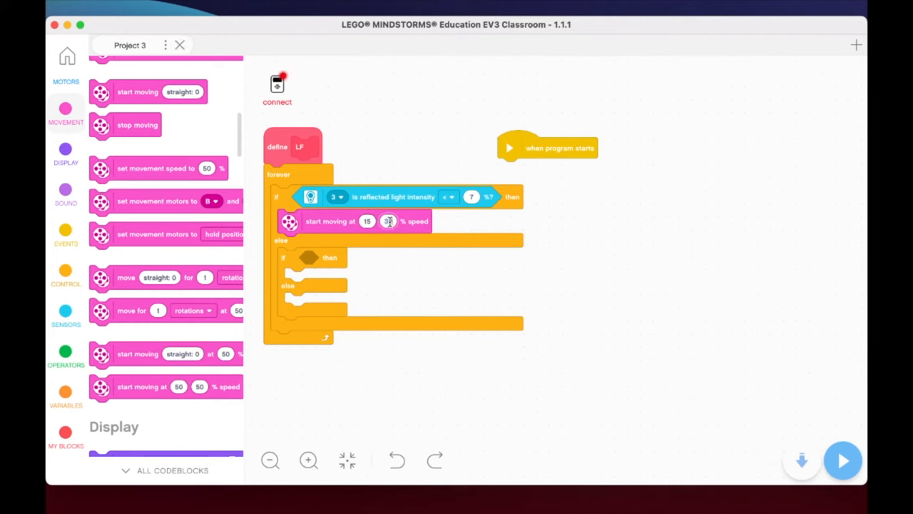
type("0")
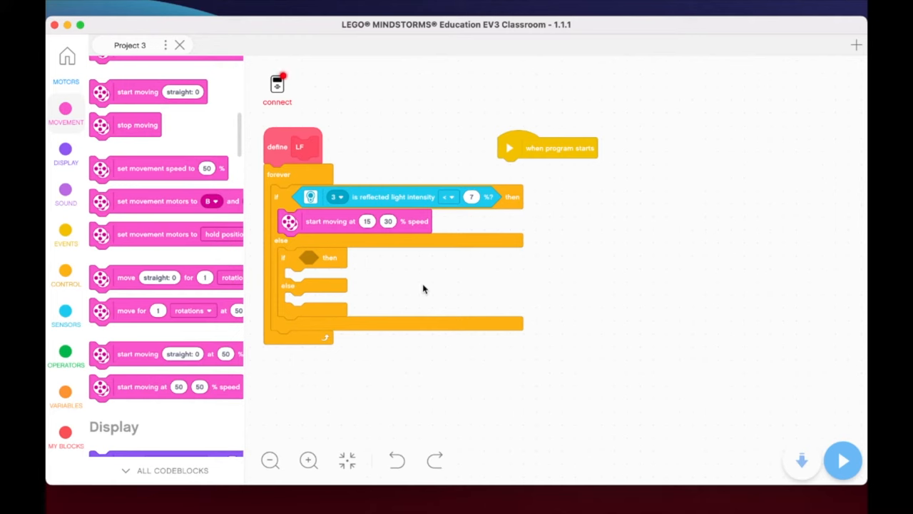
mouse_move(289, 221)
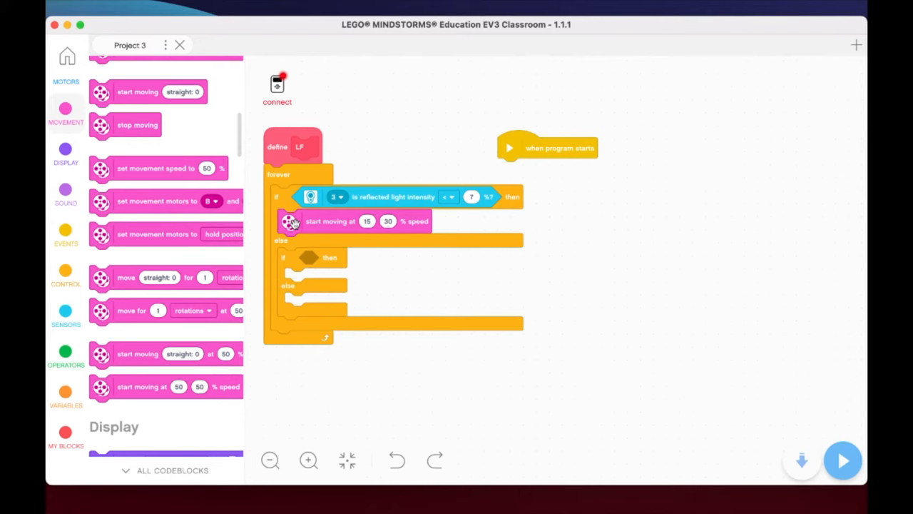
mouse_move(296, 195)
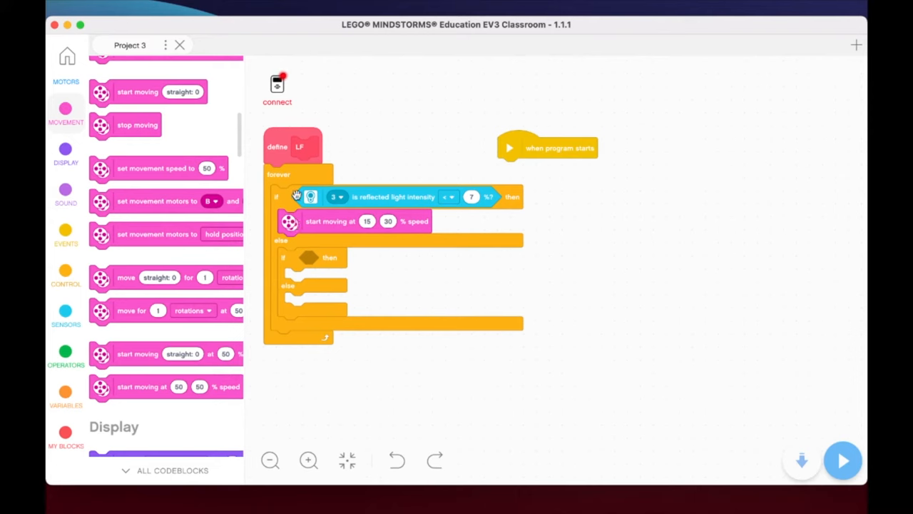
mouse_move(418, 210)
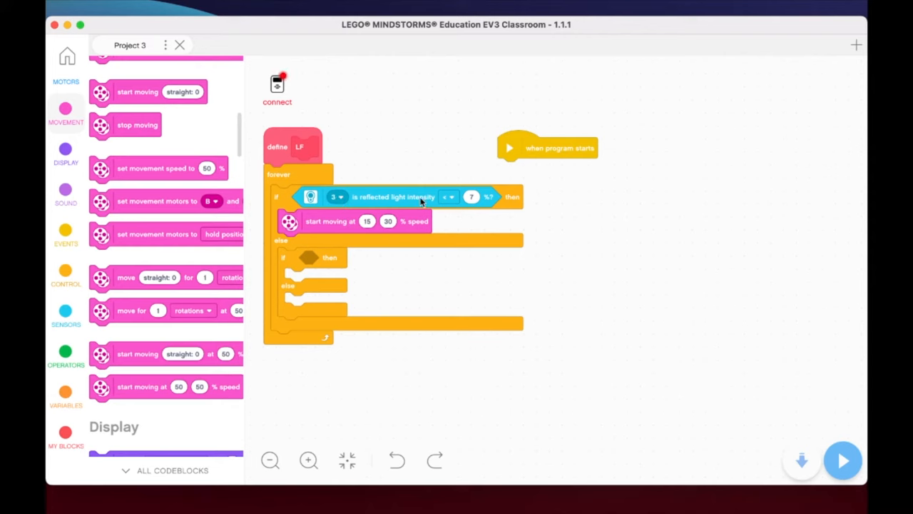
mouse_move(312, 236)
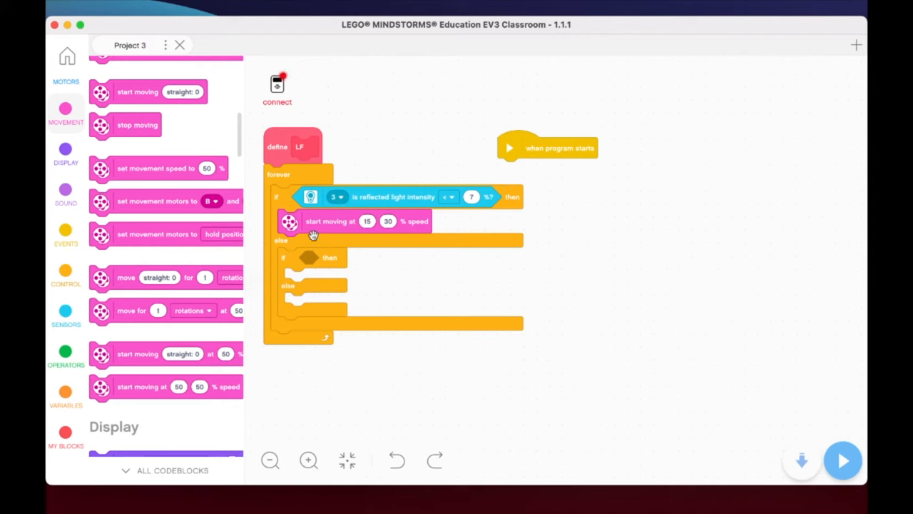
mouse_move(431, 209)
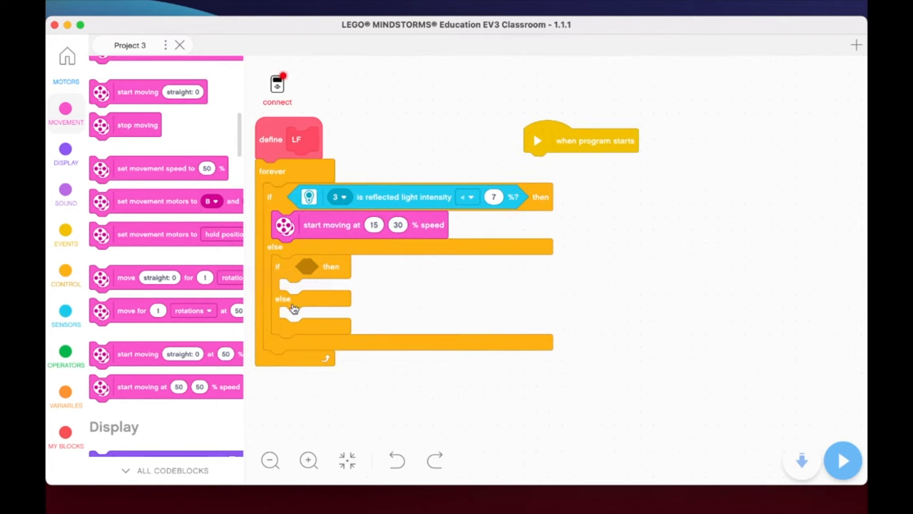
mouse_move(306, 288)
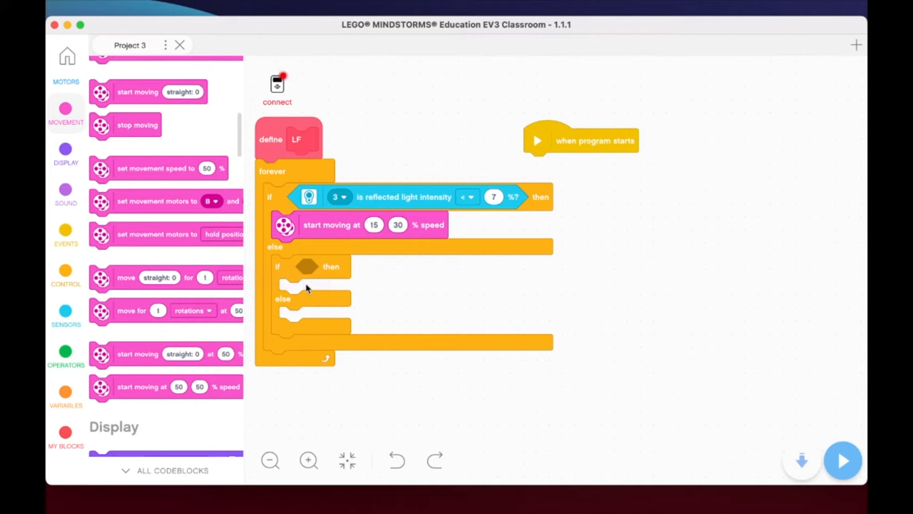
mouse_move(369, 197)
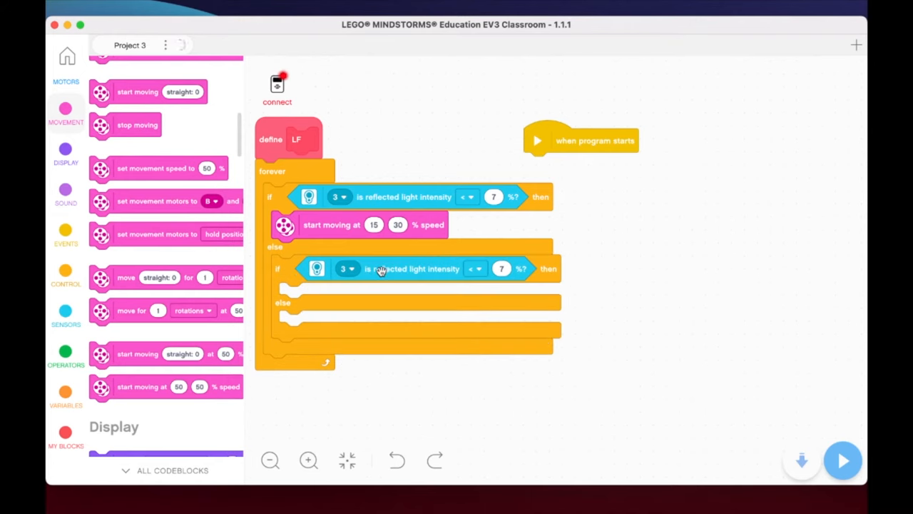
Switch the inner if's reflected light test to read from port 4
left_click(347, 268)
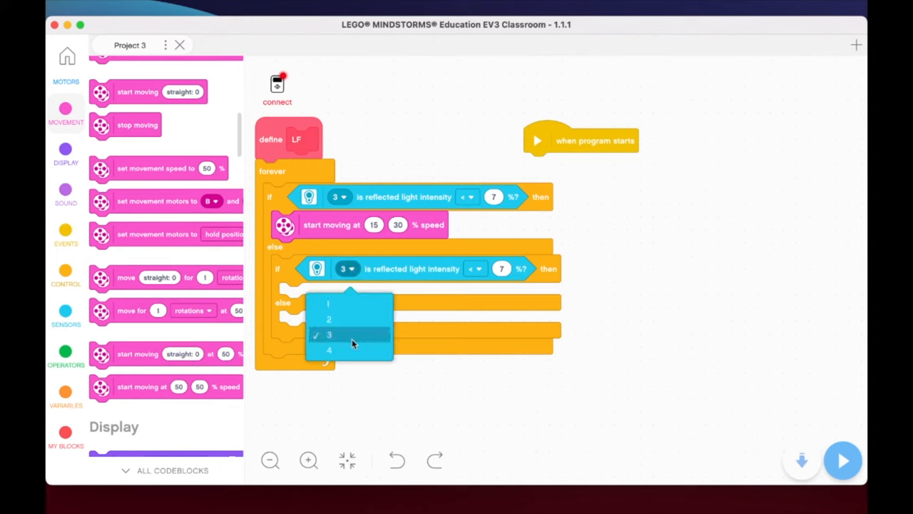
left_click(329, 349)
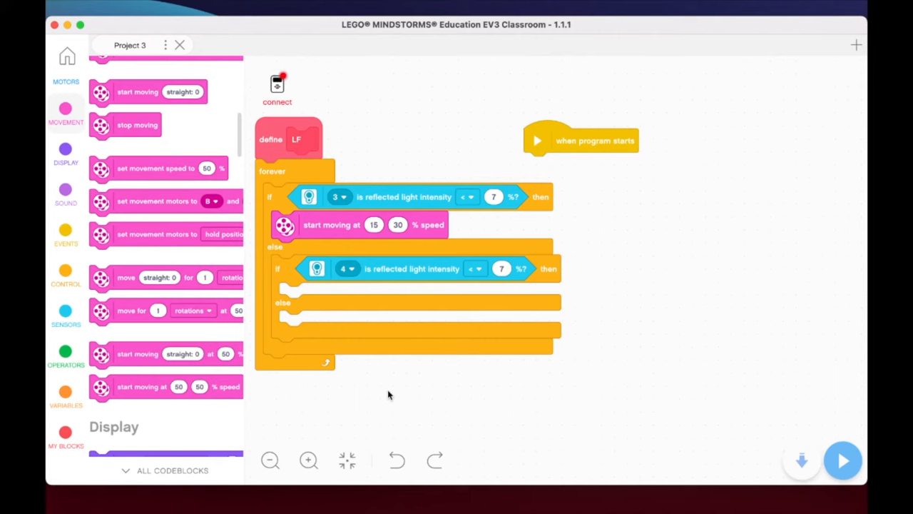
mouse_move(575, 278)
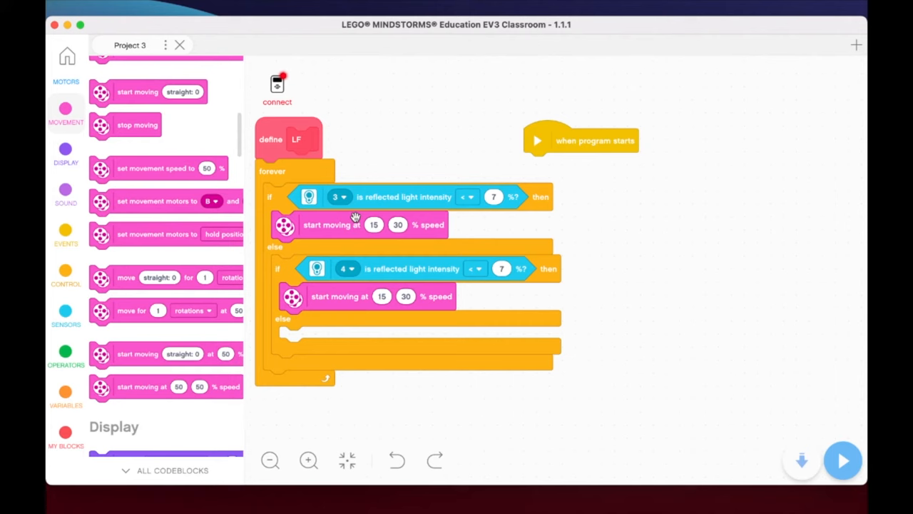
mouse_move(357, 296)
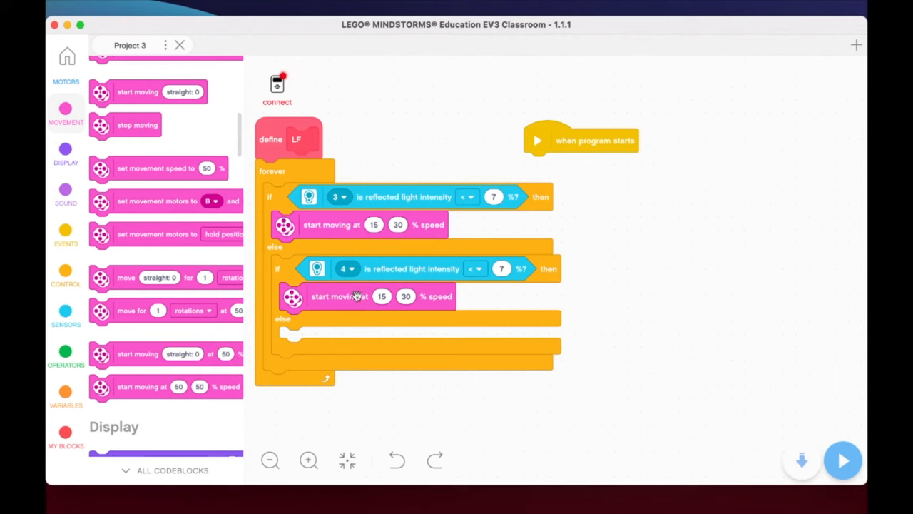
Set the inner start moving block's speeds to 30% and 15%
left_click(381, 296)
type("30")
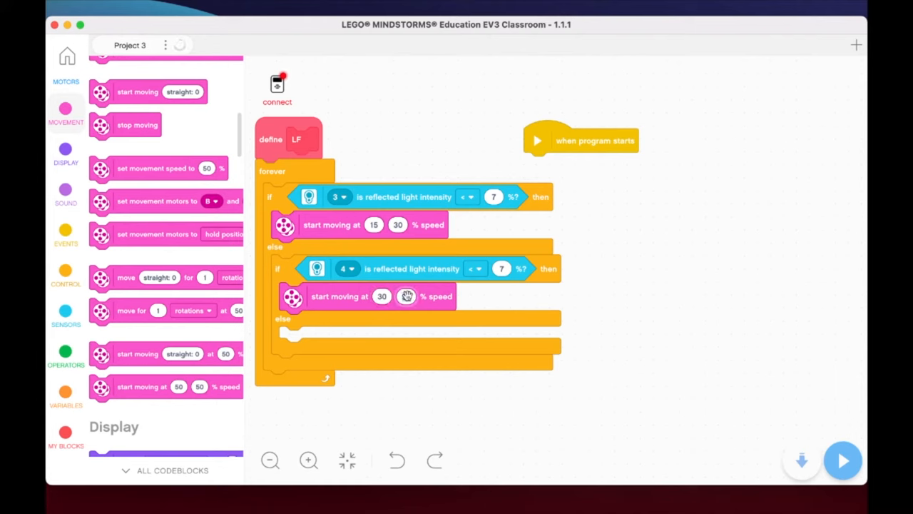
type("15")
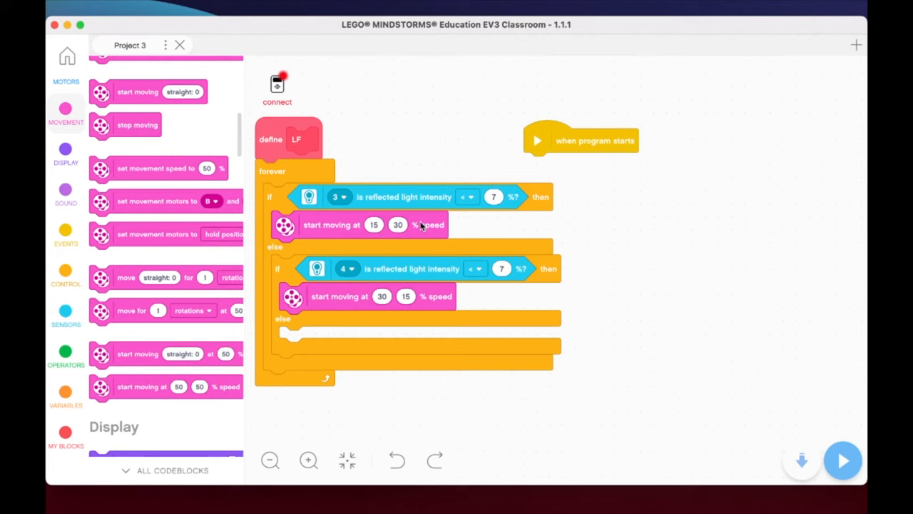
mouse_move(421, 224)
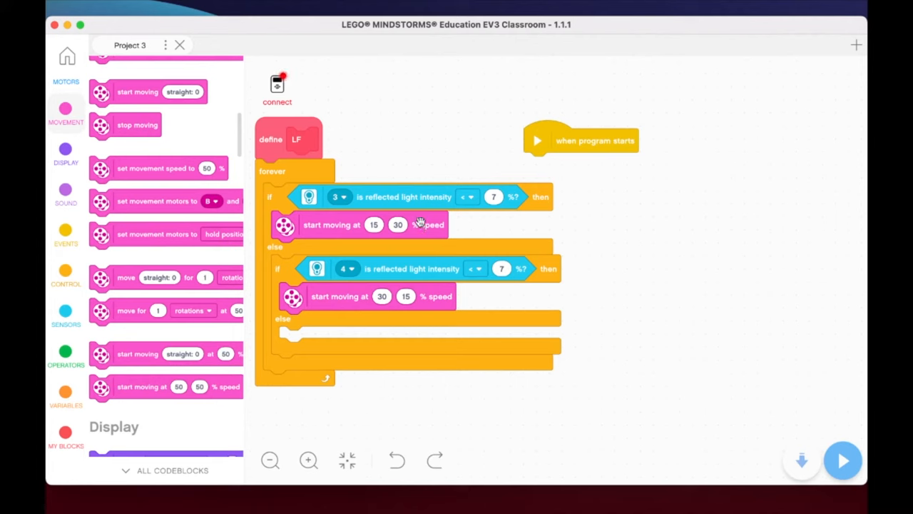
mouse_move(437, 268)
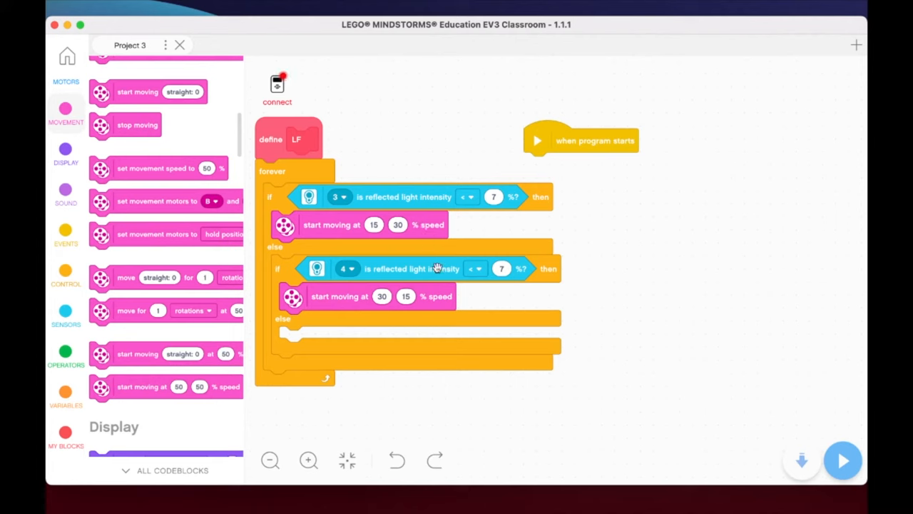
Duplicate the inner movement block into the innermost else, setting both speeds to 25%
right_click(343, 296)
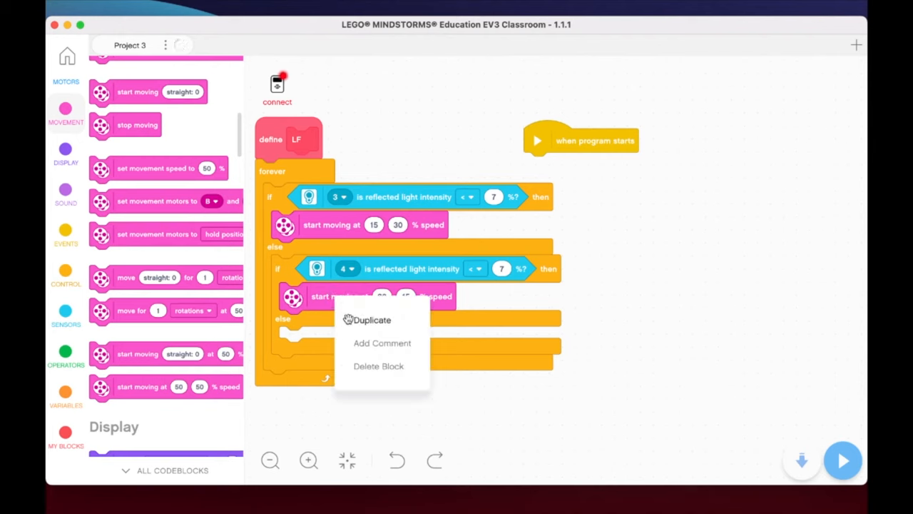
left_click(372, 319)
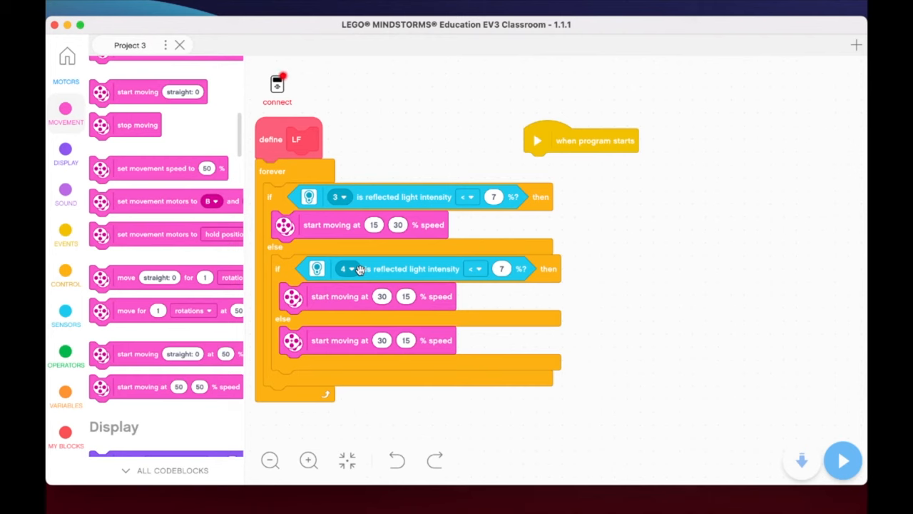
mouse_move(408, 192)
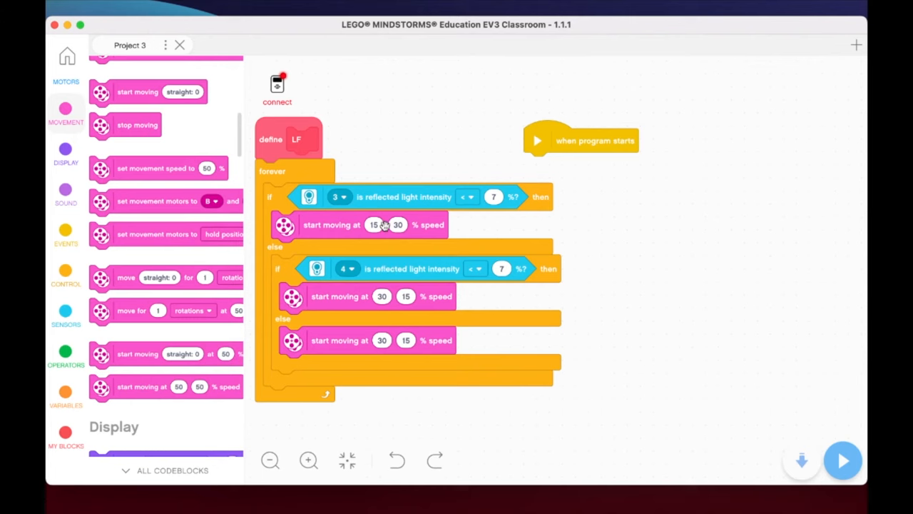
mouse_move(393, 199)
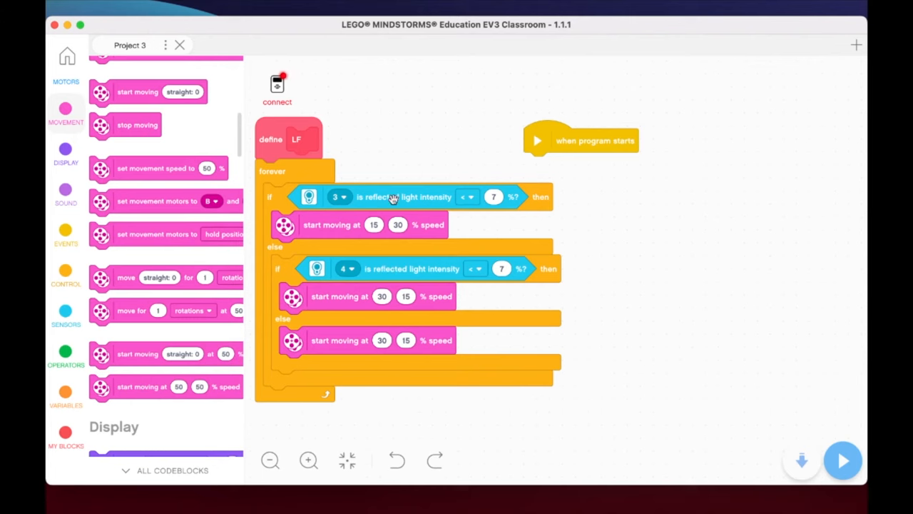
mouse_move(385, 268)
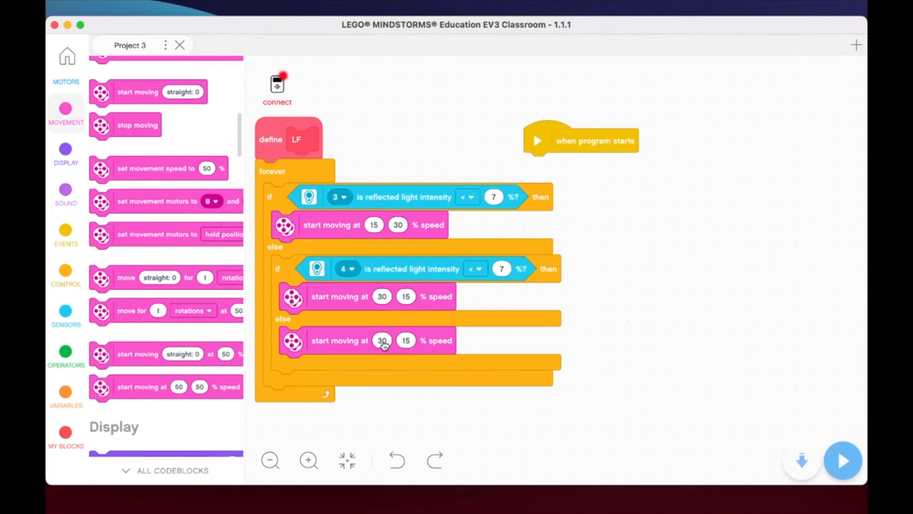
type("25")
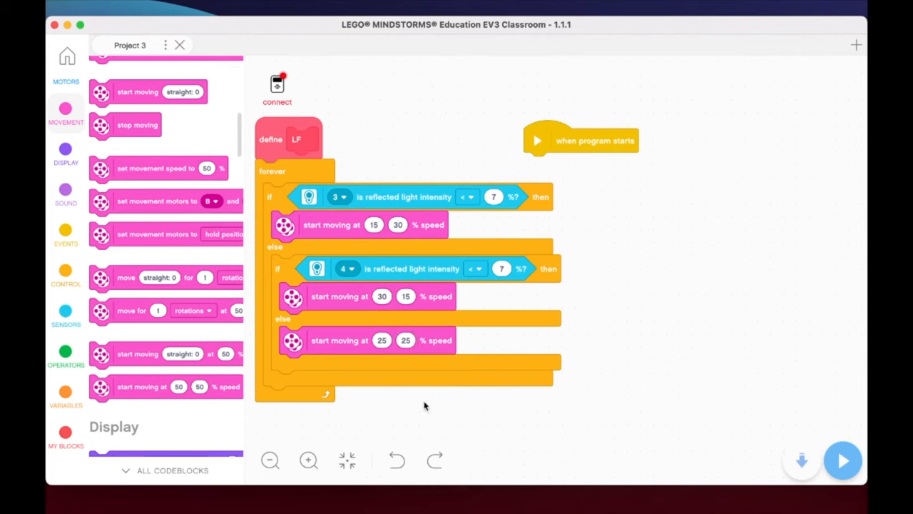
mouse_move(357, 207)
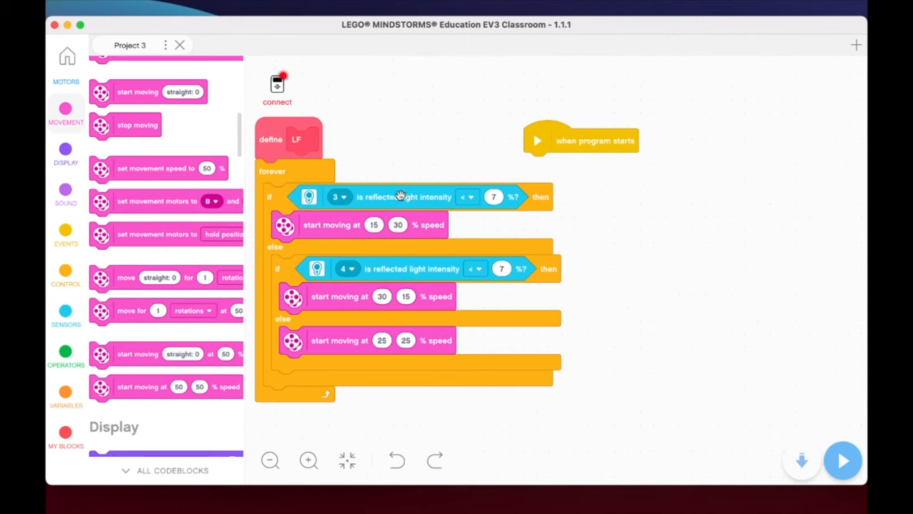
mouse_move(416, 197)
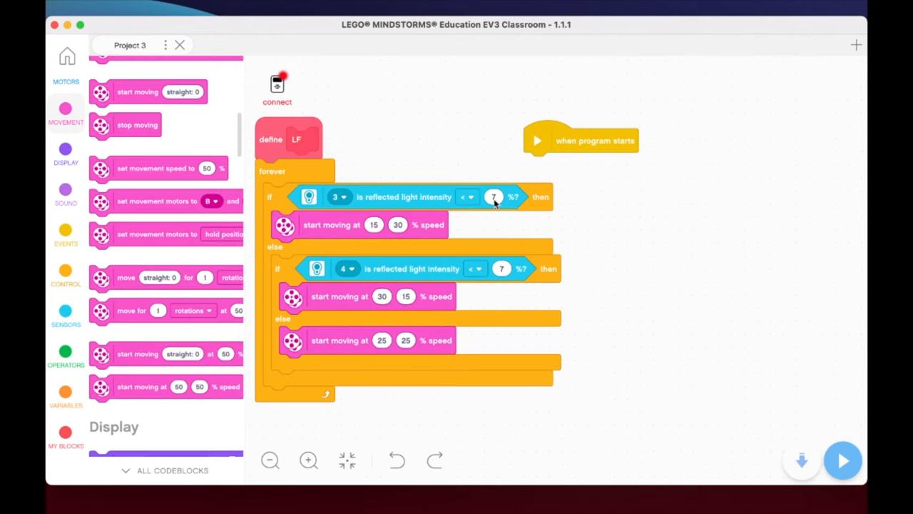
mouse_move(366, 350)
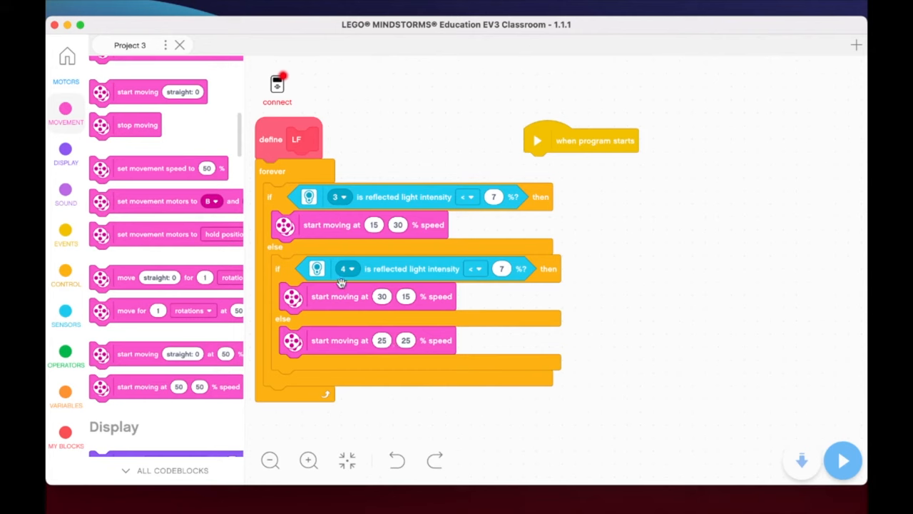
mouse_move(296, 232)
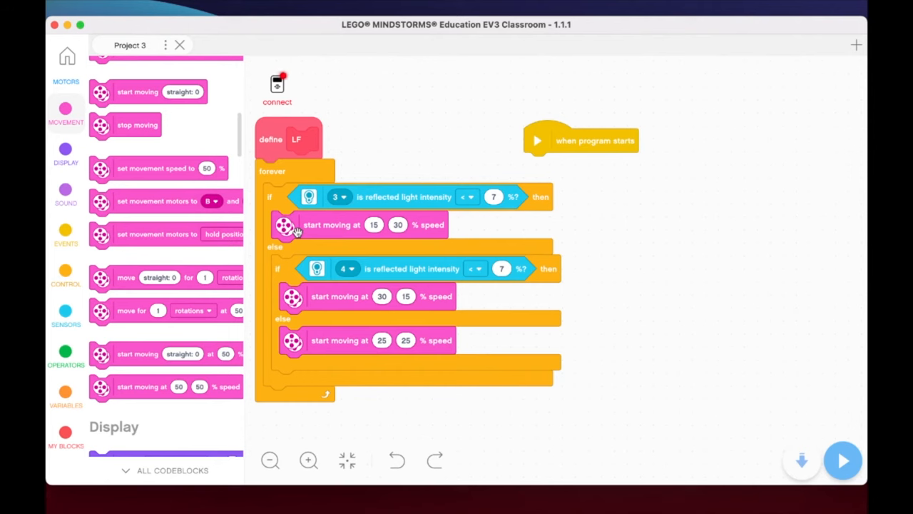
mouse_move(536, 141)
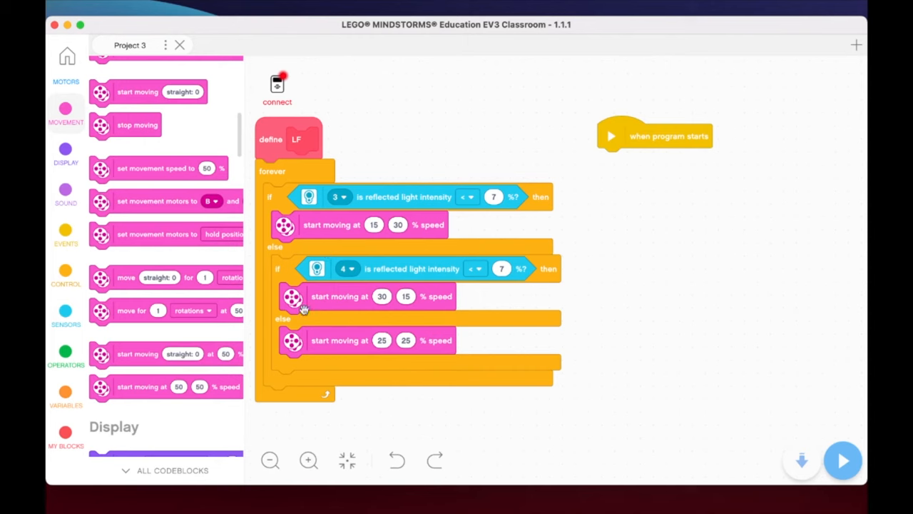
mouse_move(370, 268)
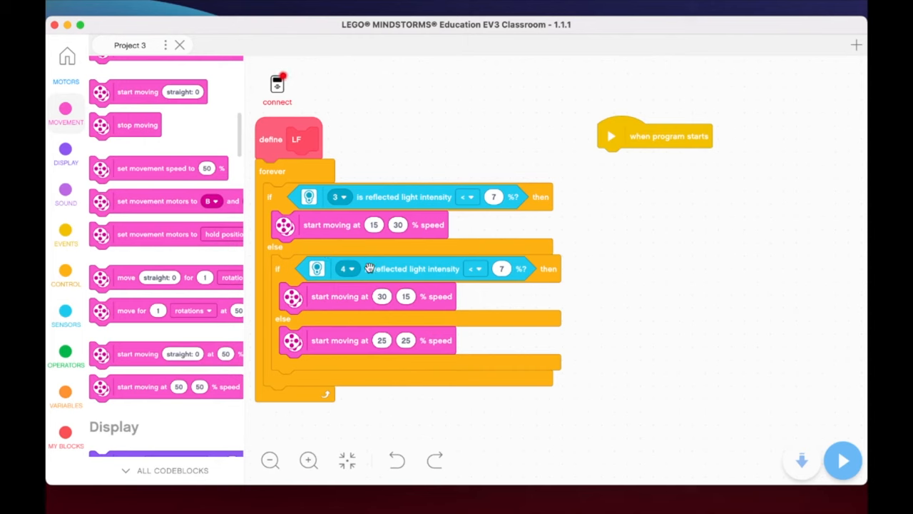
mouse_move(335, 442)
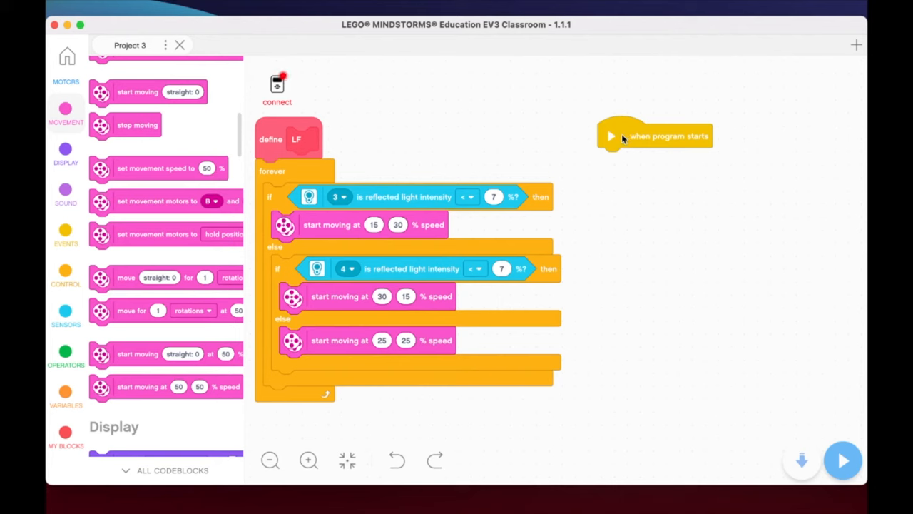
Delete the start event, add a when-up-button-pressed event, and attach the LF block
left_click_drag(655, 135, 243, 198)
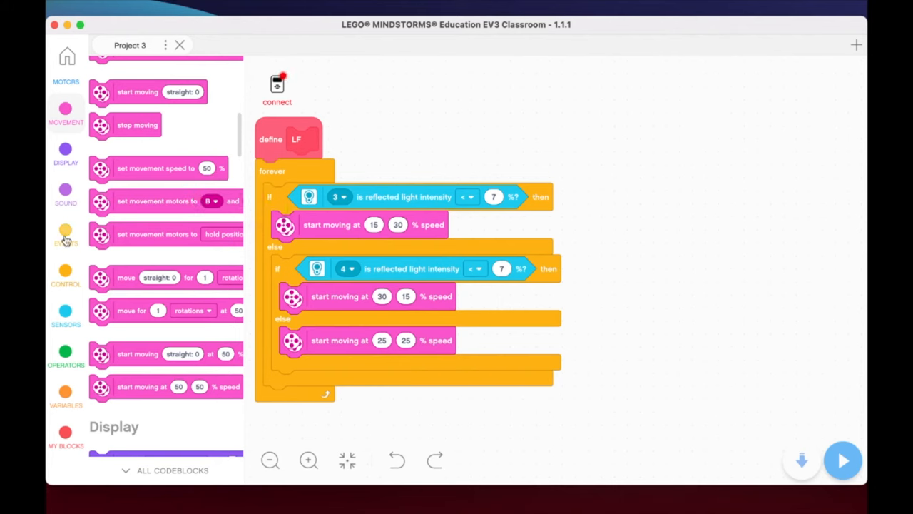
left_click(65, 235)
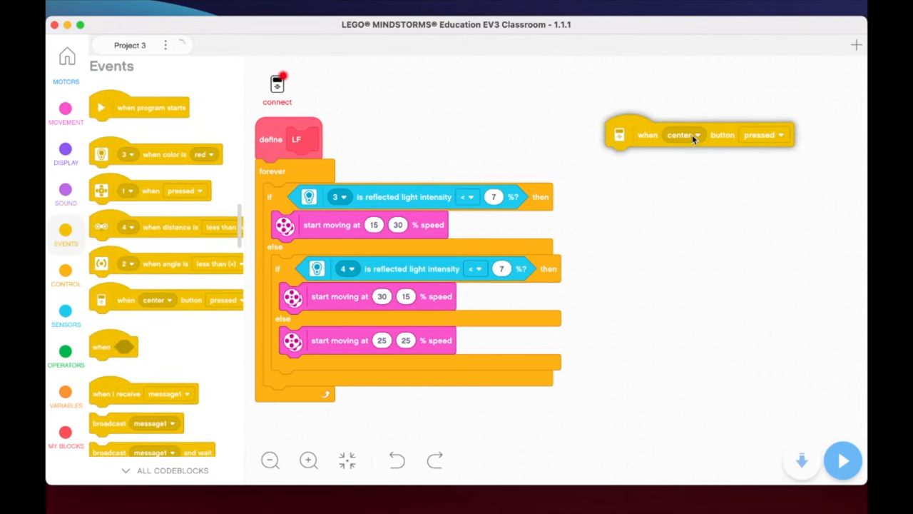
left_click(682, 134)
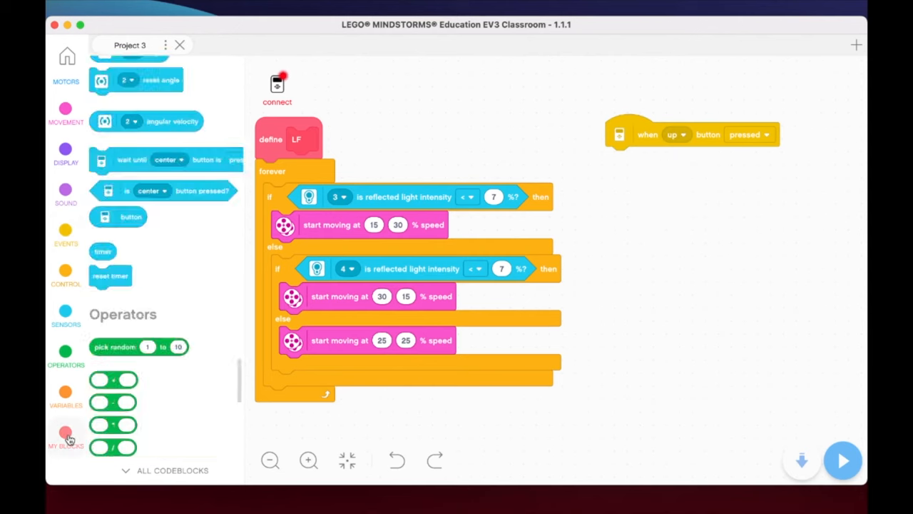
left_click(65, 436)
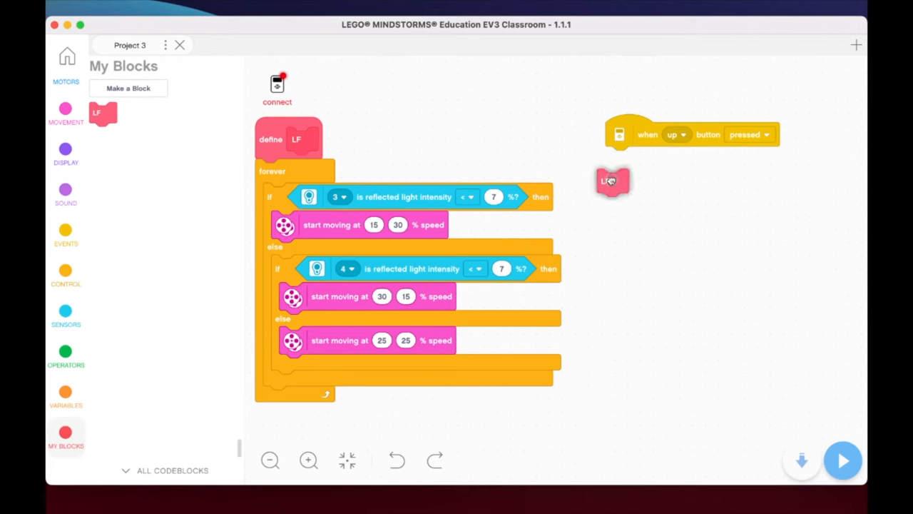
left_click_drag(612, 181, 621, 158)
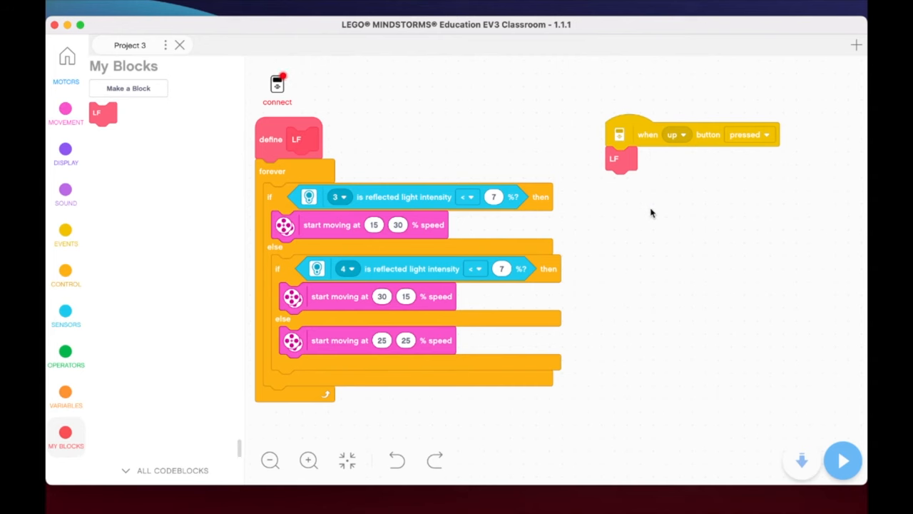
mouse_move(634, 140)
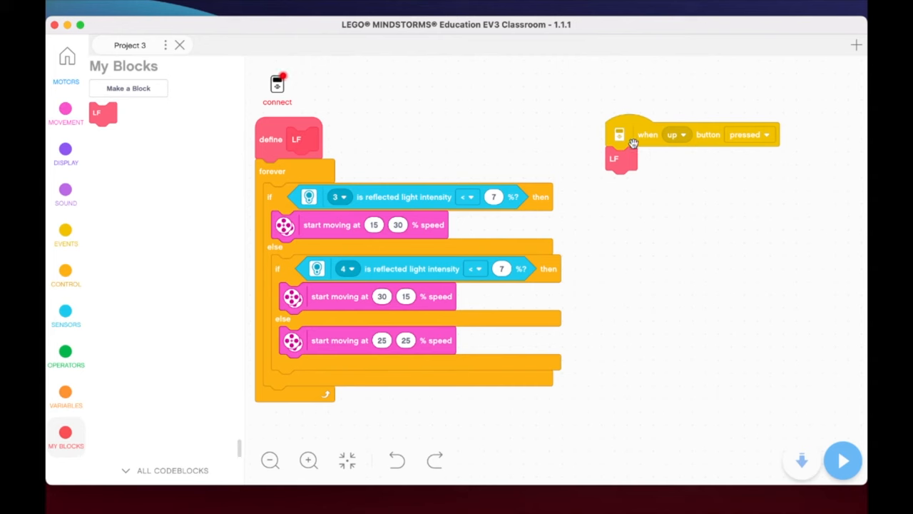
mouse_move(623, 164)
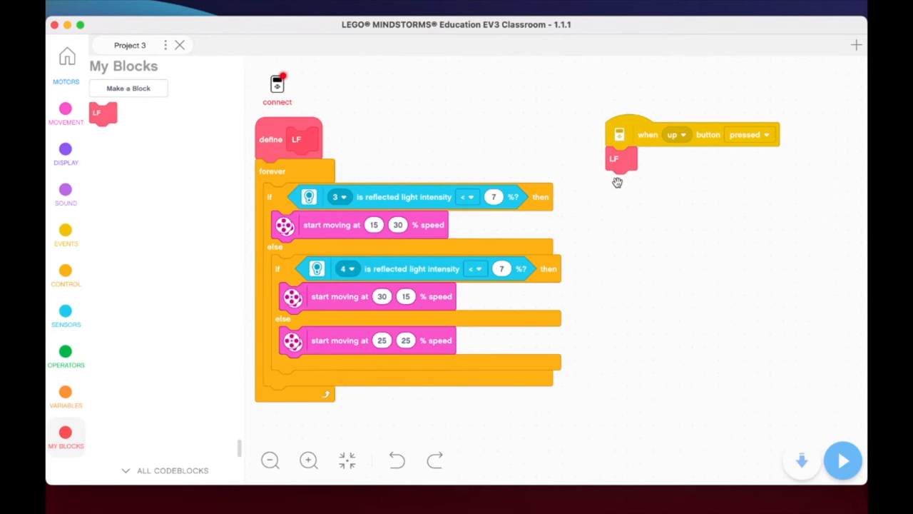
mouse_move(642, 258)
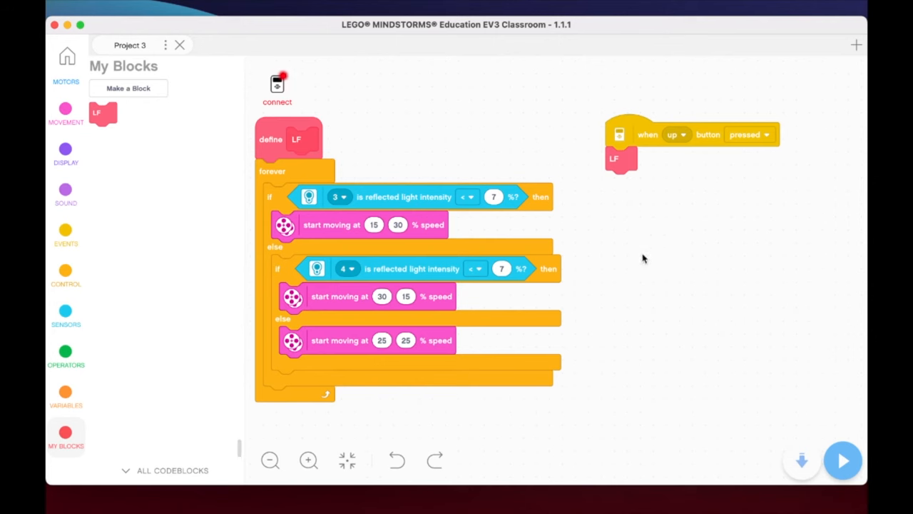
mouse_move(642, 160)
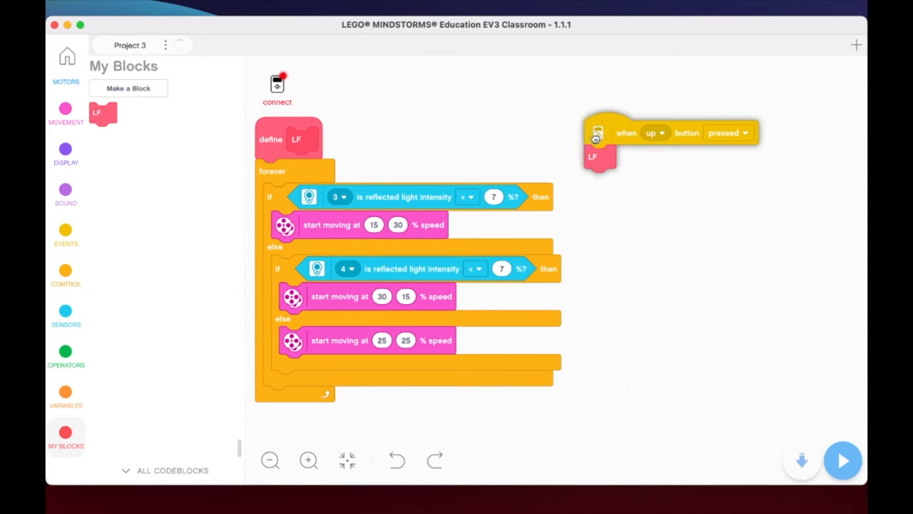
Duplicate the up-button stack and switch the copy's event to the center button
left_click_drag(598, 133, 583, 142)
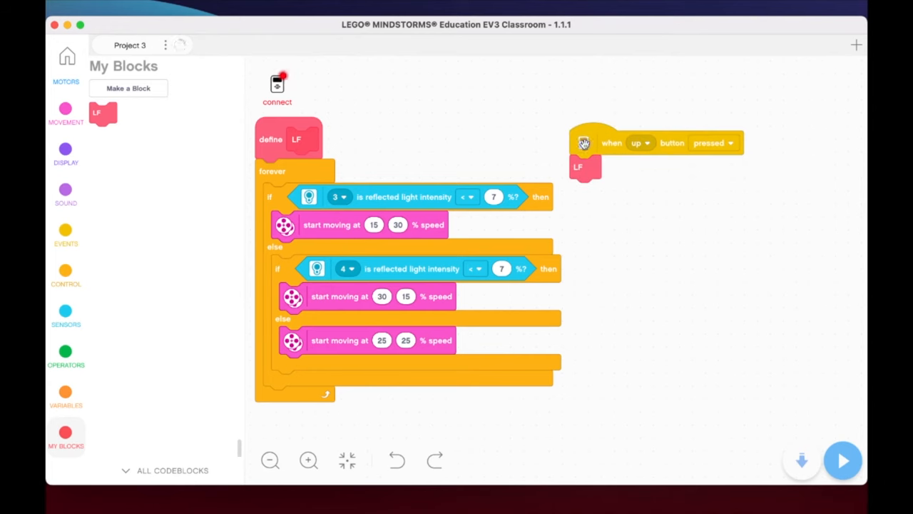
left_click_drag(584, 143, 617, 228)
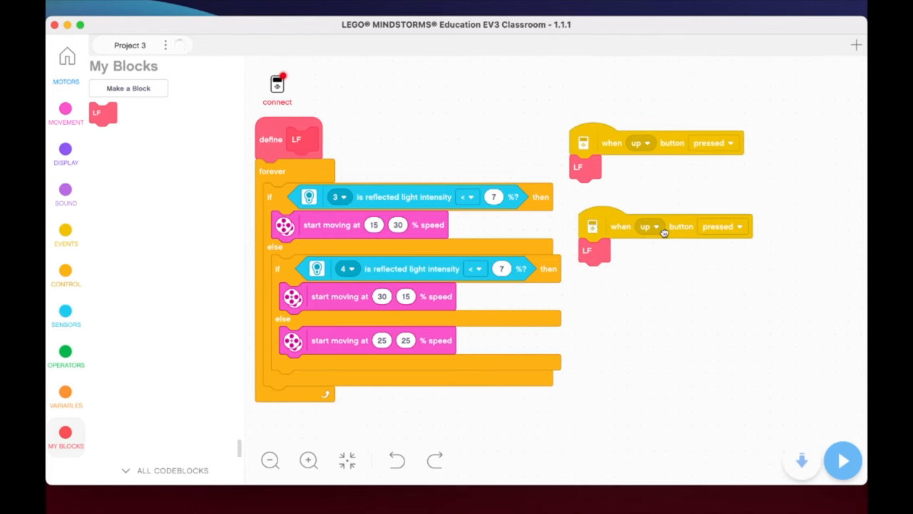
left_click(649, 226)
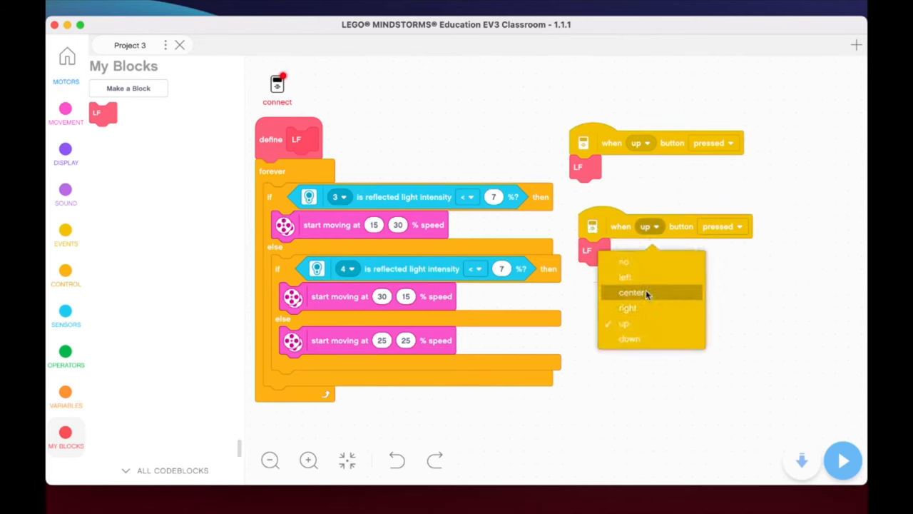
left_click(630, 292)
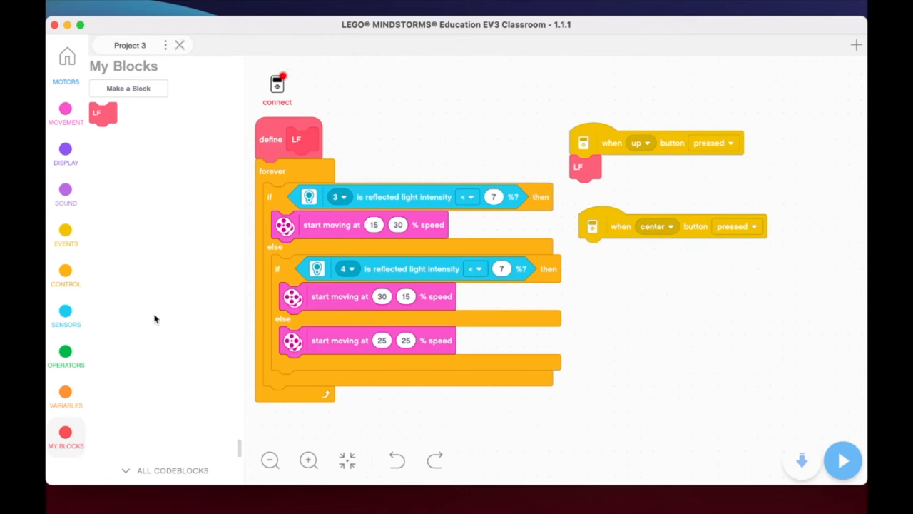
Attach stop moving, then stop all stacks, under the center-button event
left_click(65, 109)
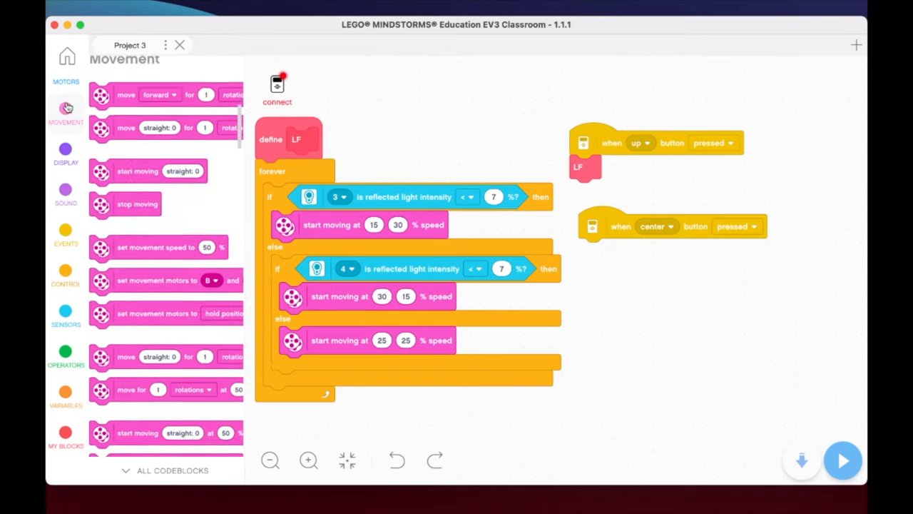
left_click_drag(137, 205, 638, 257)
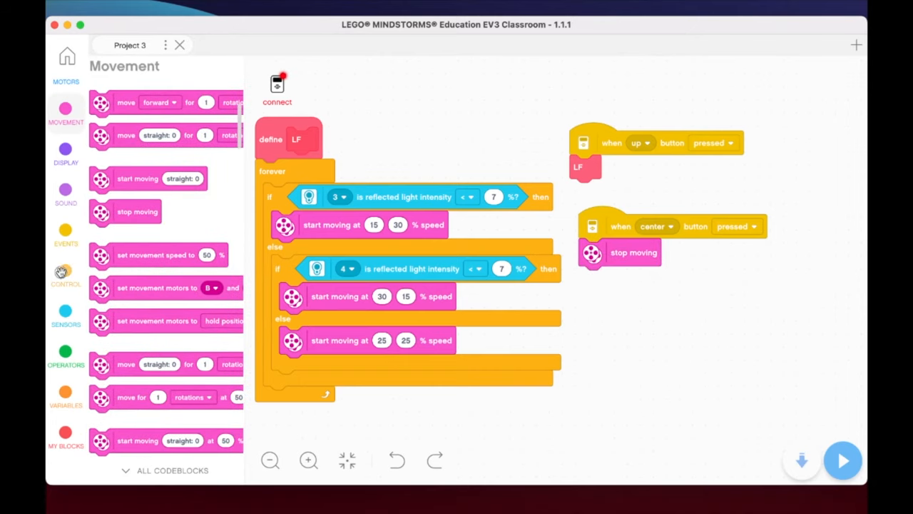
left_click(65, 314)
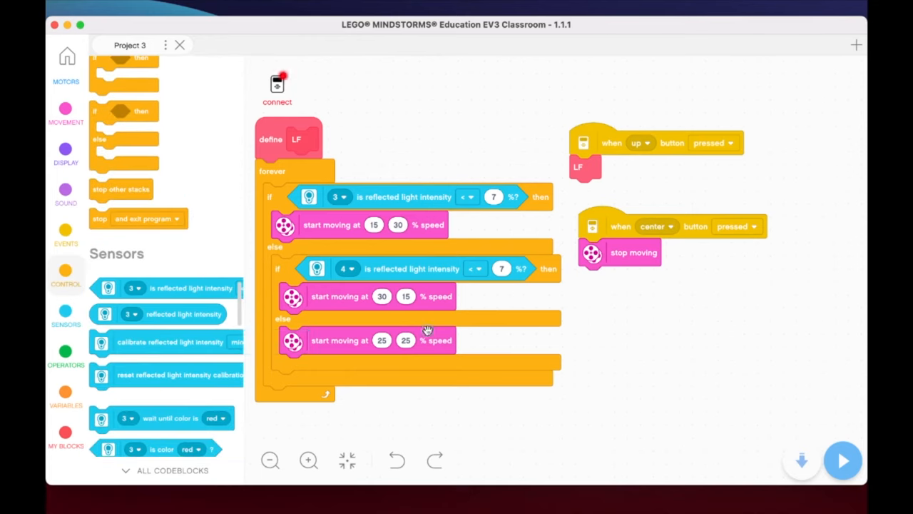
left_click_drag(137, 219, 633, 278)
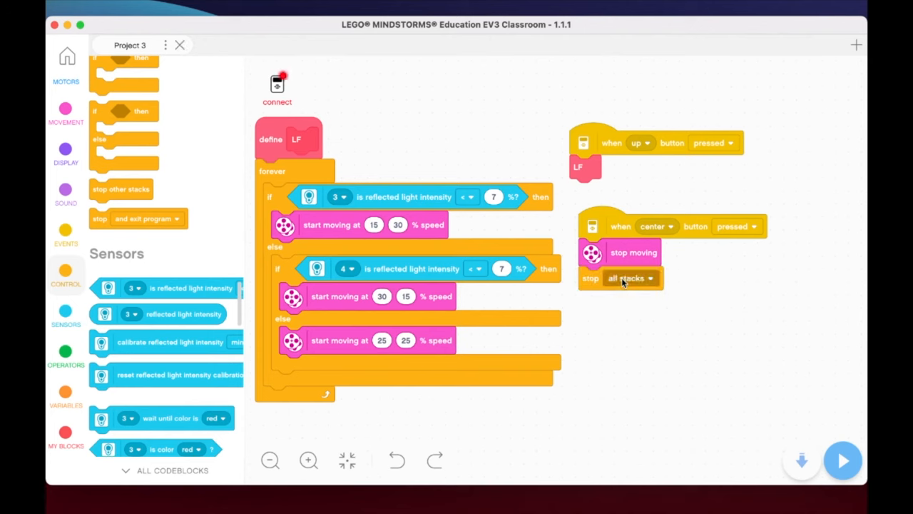
left_click(627, 277)
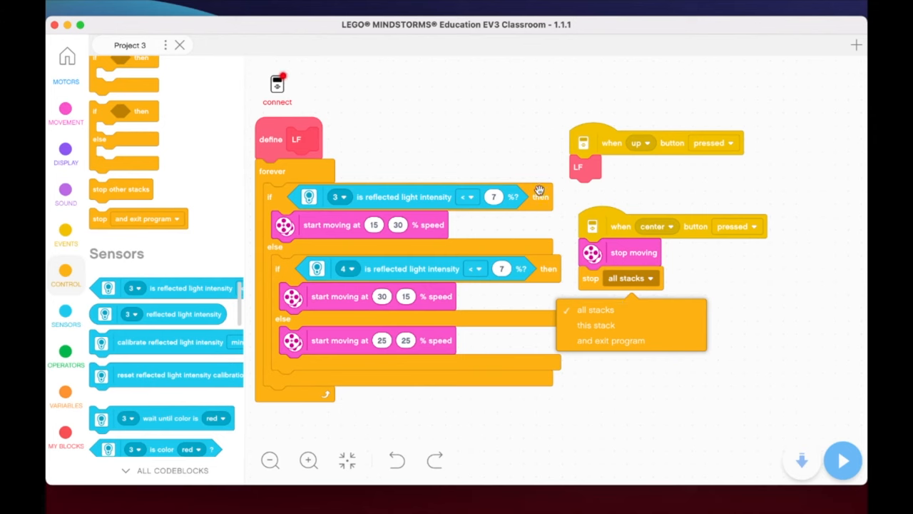
mouse_move(541, 194)
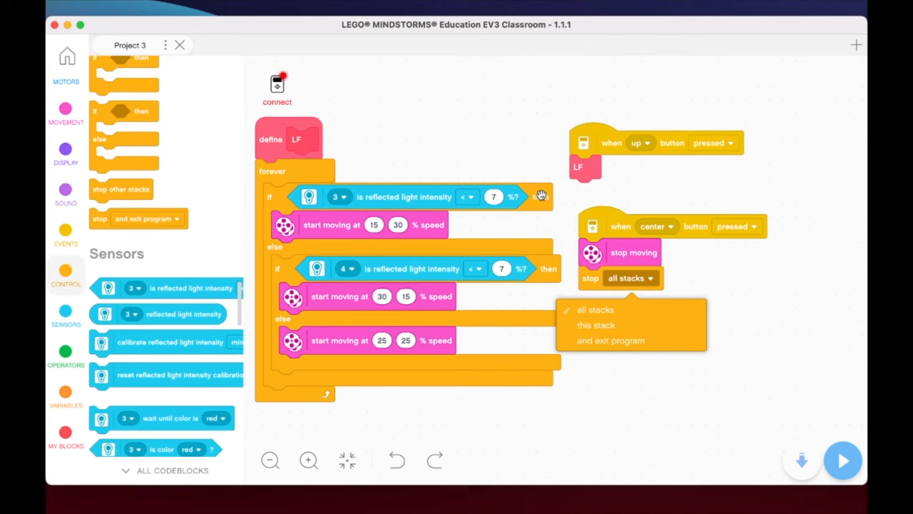
mouse_move(610, 341)
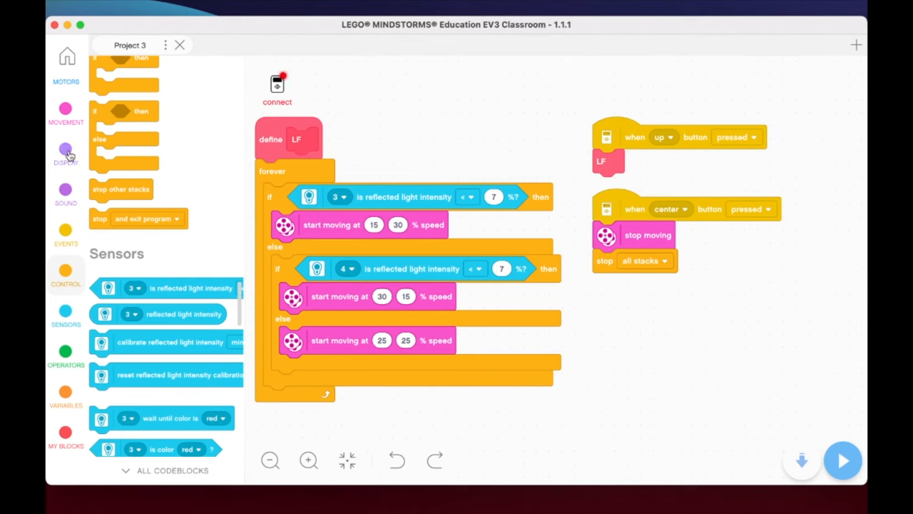
Add Display status-light blocks inside LF, making the first one red
left_click(66, 149)
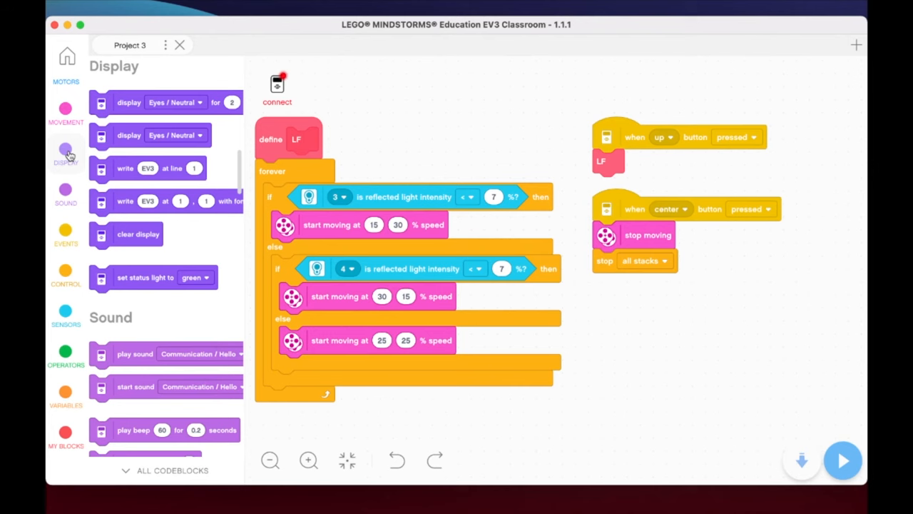
mouse_move(148, 288)
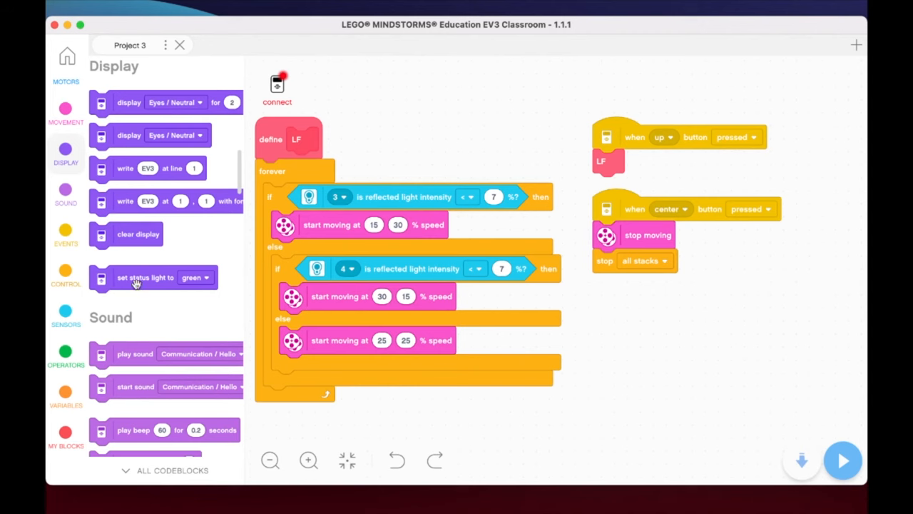
mouse_move(103, 278)
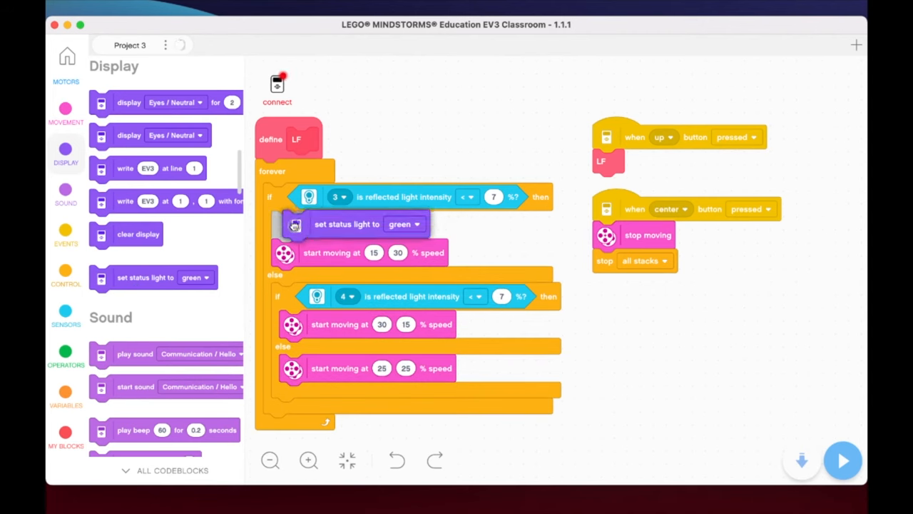
left_click(404, 224)
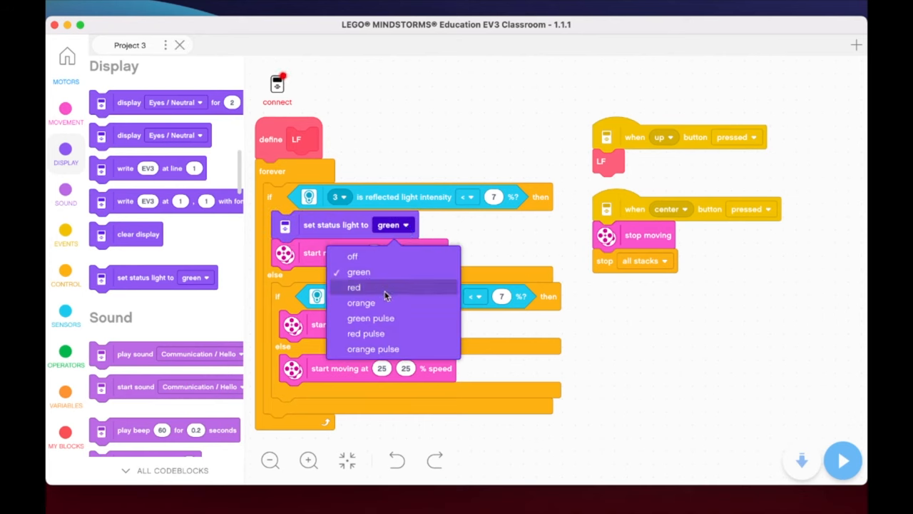
left_click(354, 286)
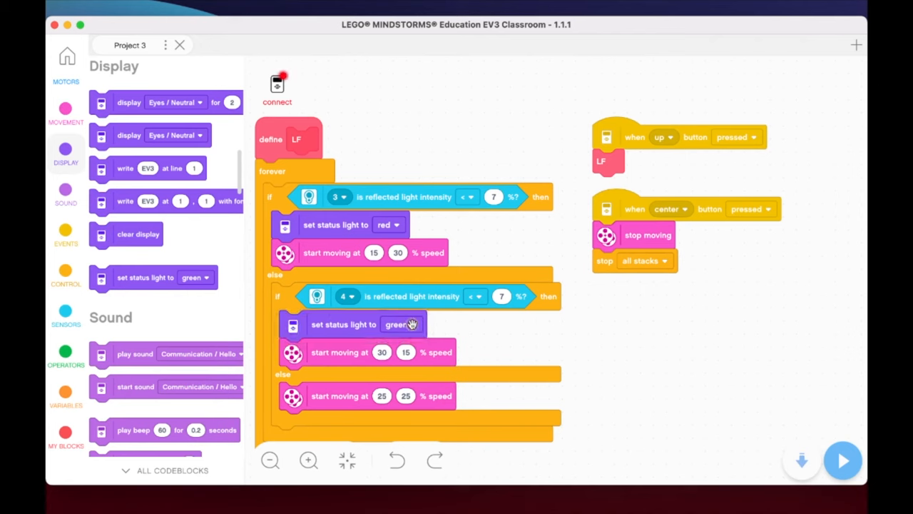
left_click(420, 324)
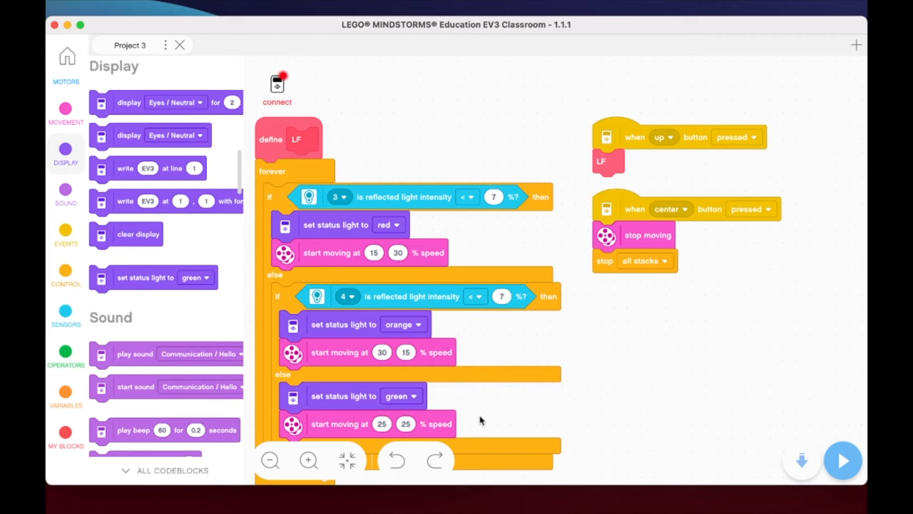
mouse_move(512, 421)
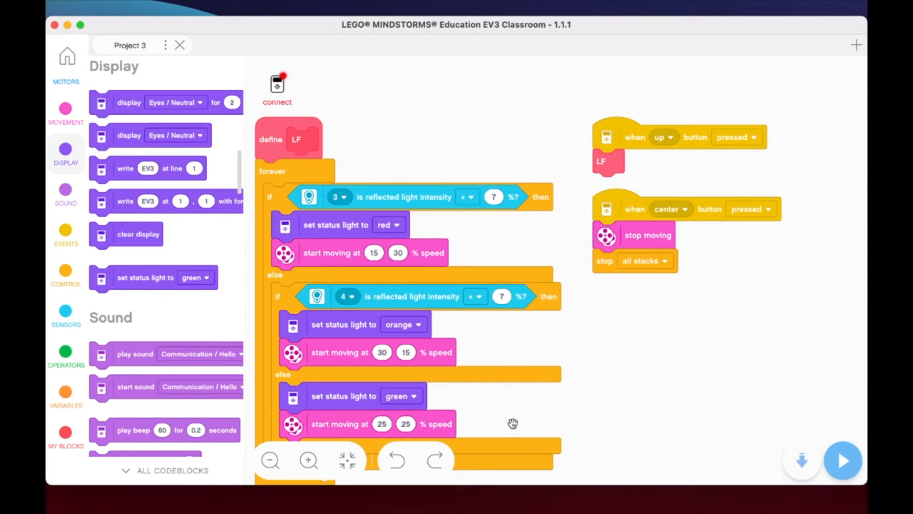
mouse_move(641, 189)
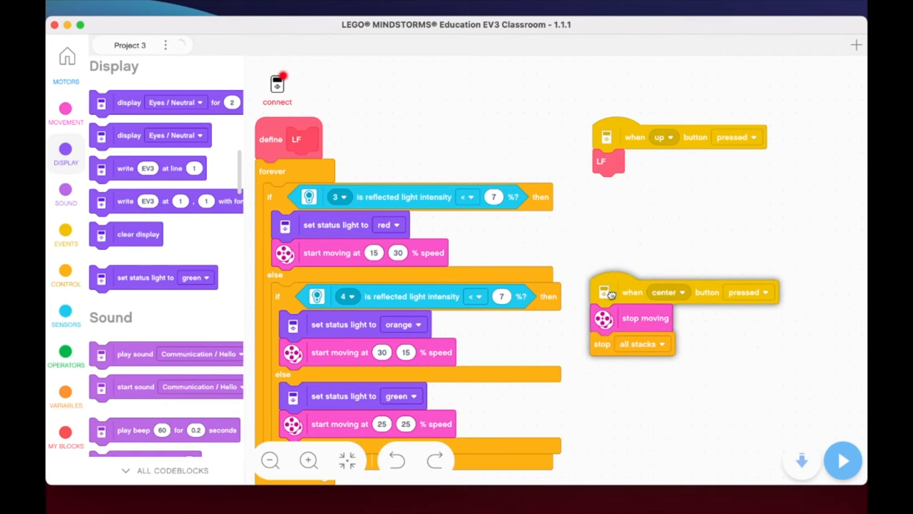
left_click_drag(606, 137, 604, 171)
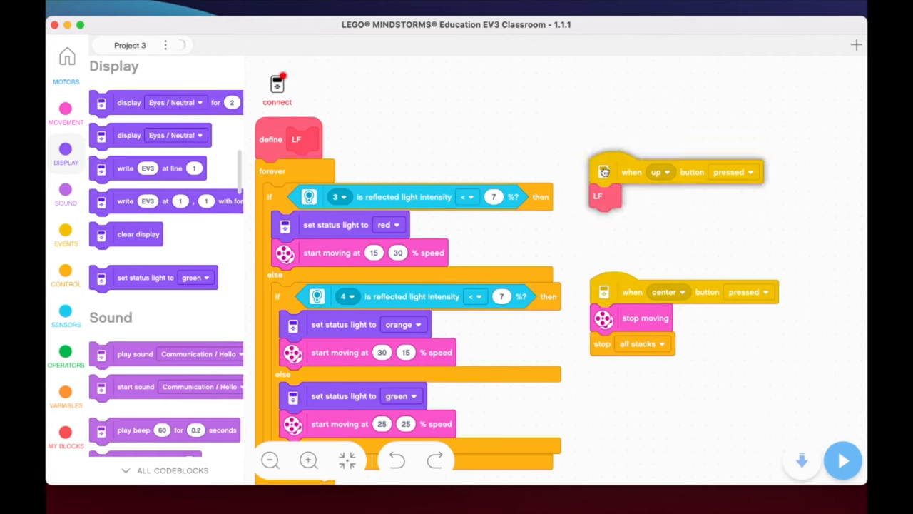